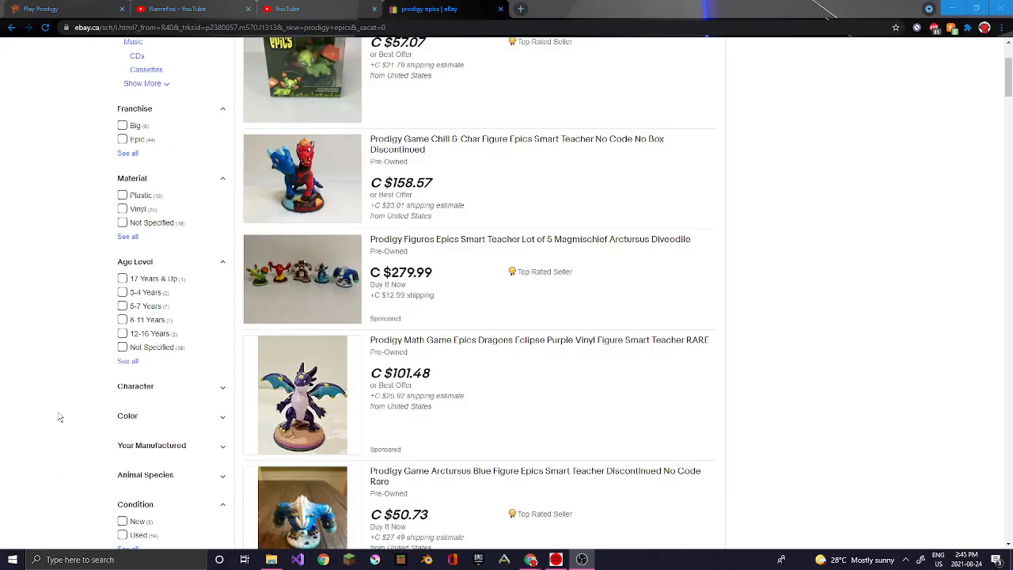
{"action": "mouse_move", "coordinate": [78, 370]}
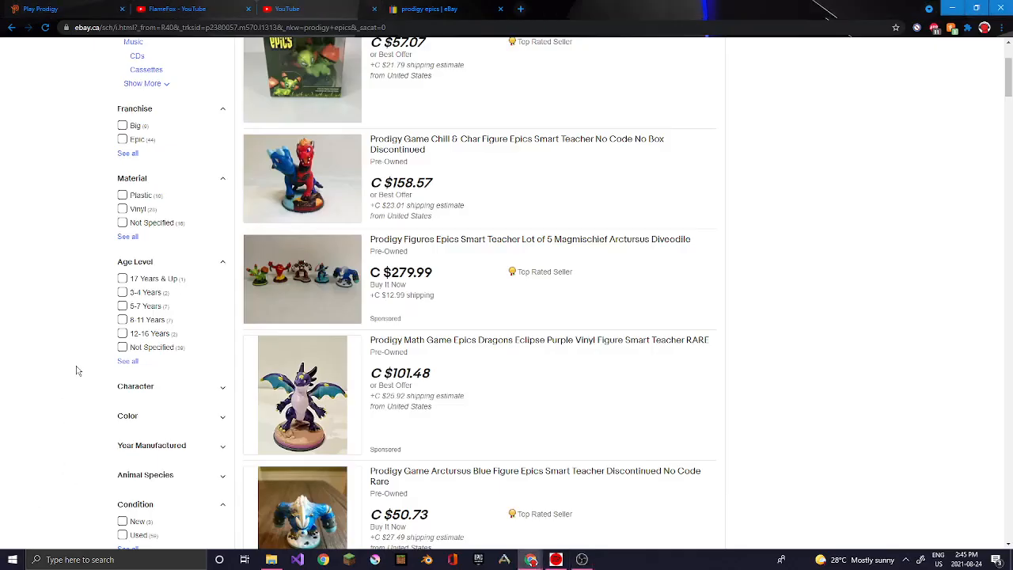
- Show the prodigy epics results in full screen and scroll down through the listings
{"action": "key", "text": "f11"}
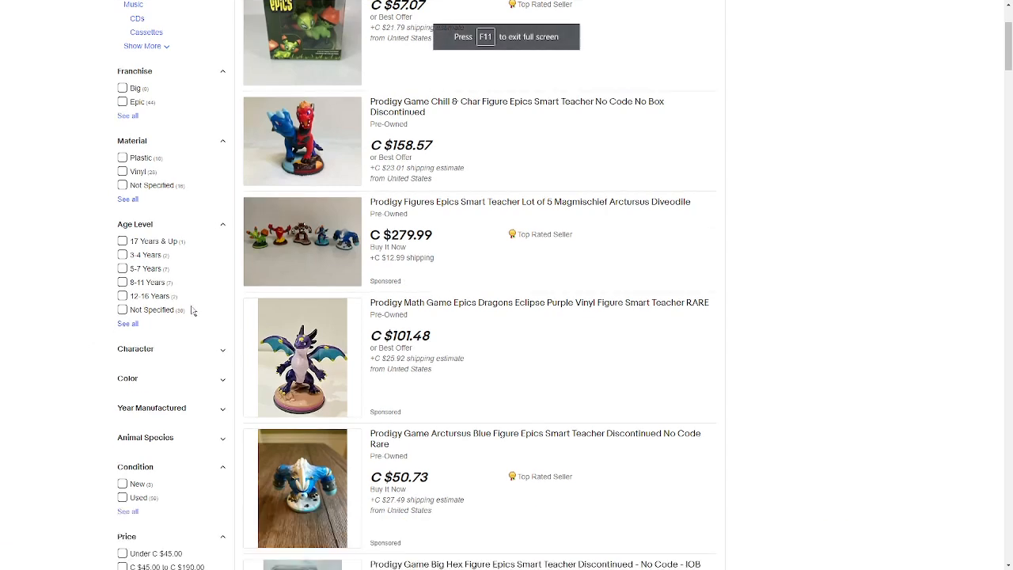
{"action": "mouse_move", "coordinate": [217, 265]}
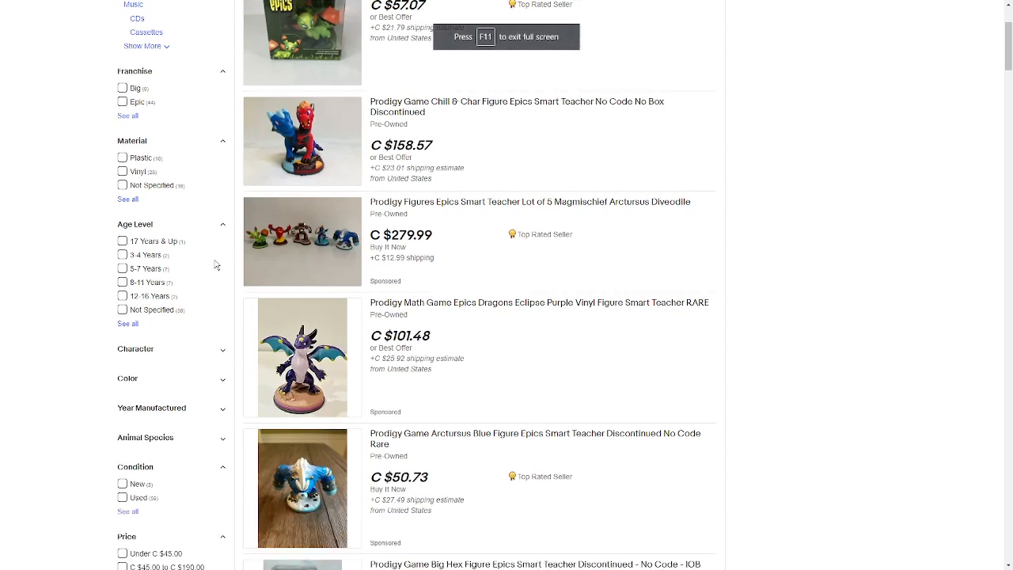
{"action": "scroll", "scroll_direction": "down", "scroll_amount": 3}
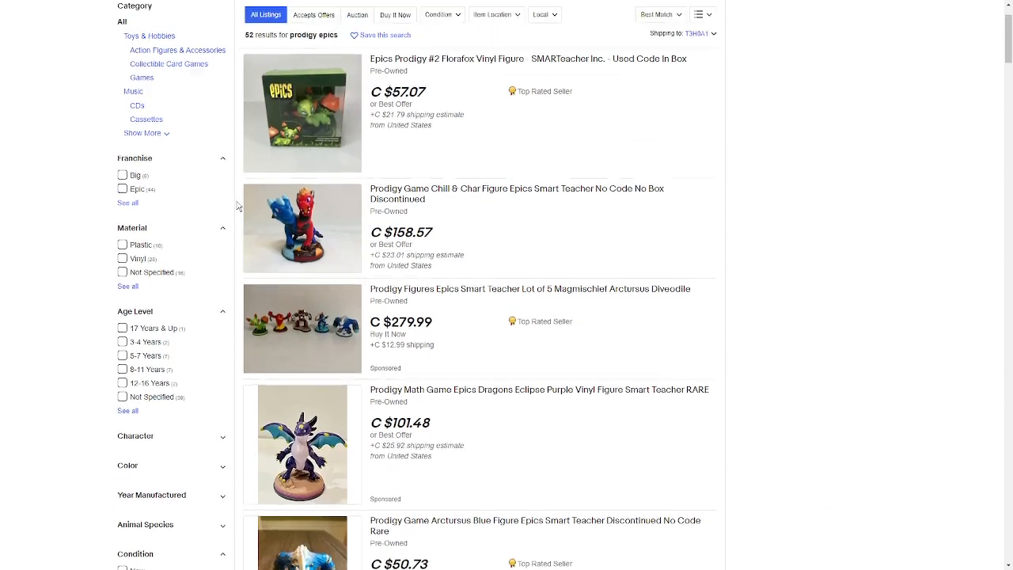
{"action": "scroll", "scroll_direction": "down", "scroll_amount": 3}
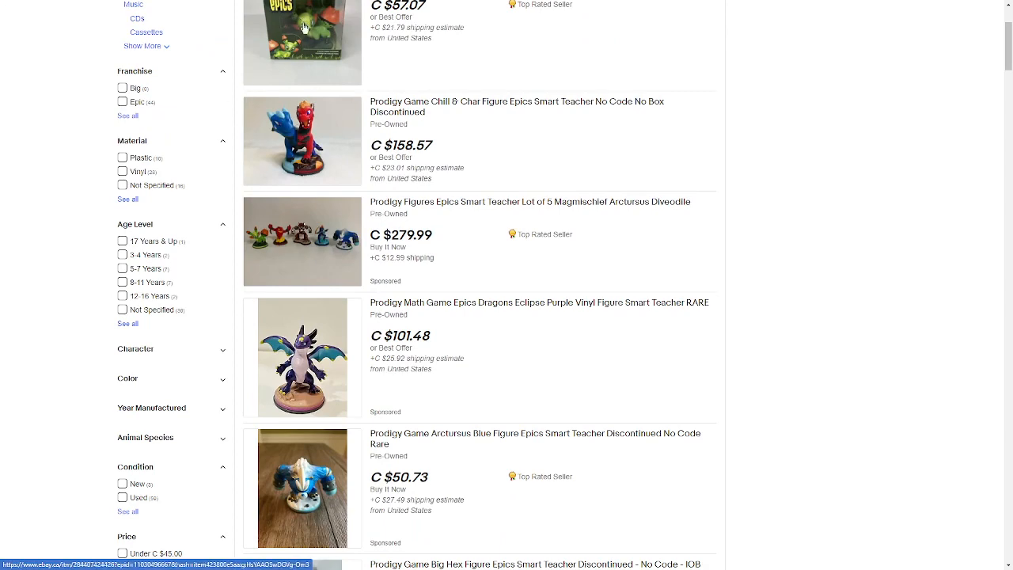
{"action": "scroll", "scroll_direction": "down", "scroll_amount": 3}
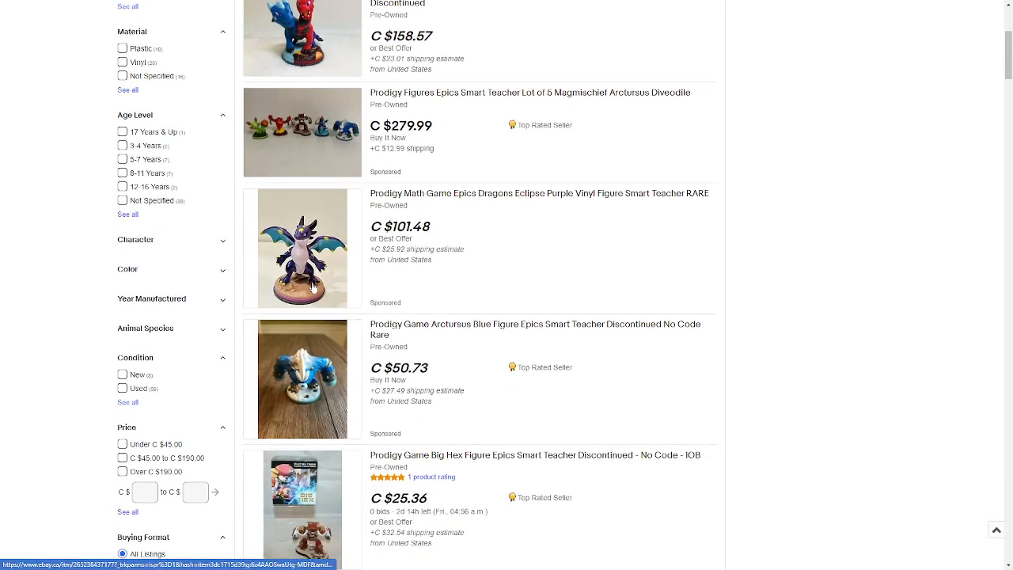
{"action": "scroll", "scroll_direction": "down", "scroll_amount": 3}
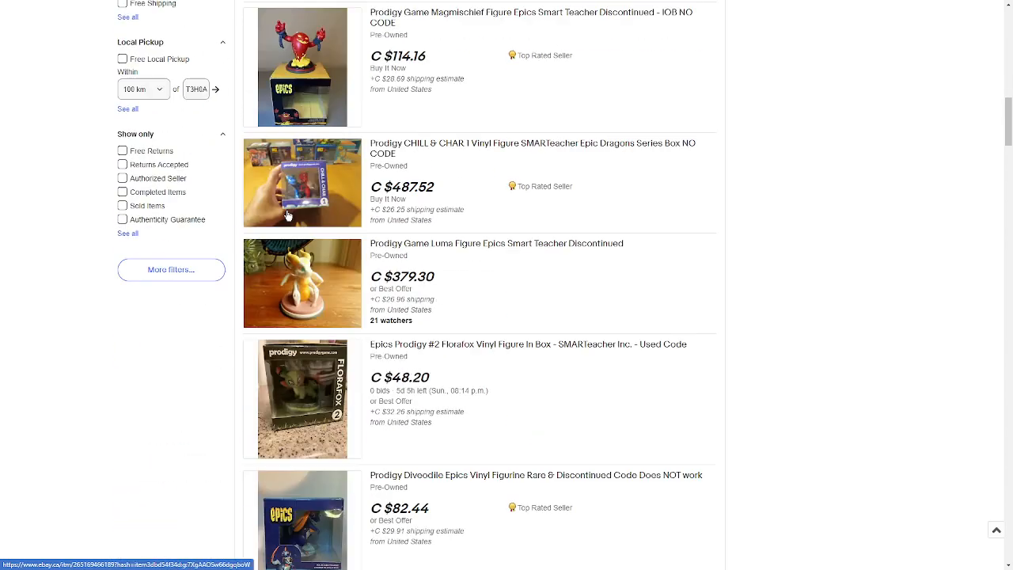
{"action": "scroll", "scroll_direction": "down", "scroll_amount": 3}
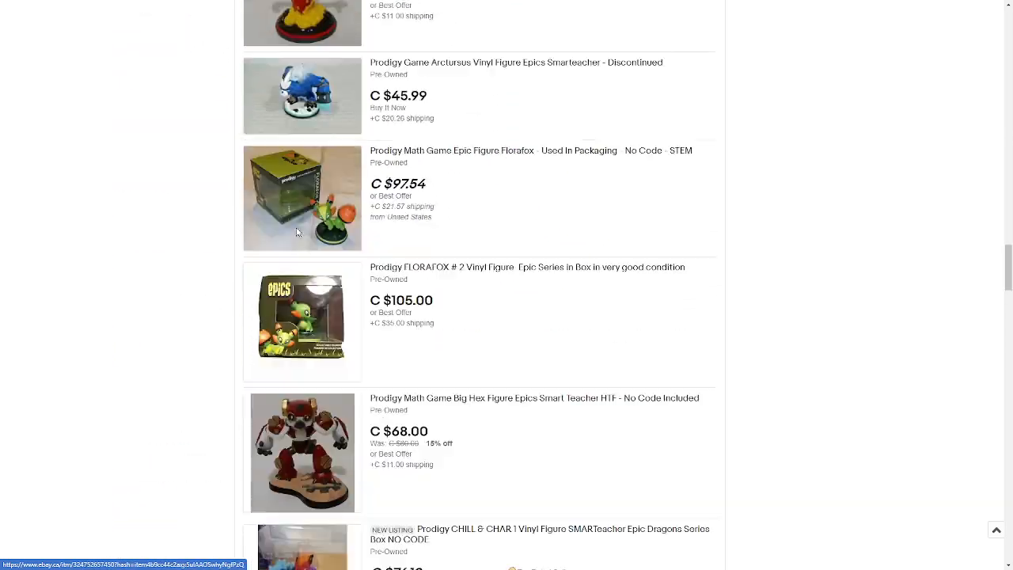
{"action": "scroll", "scroll_direction": "down", "scroll_amount": 3}
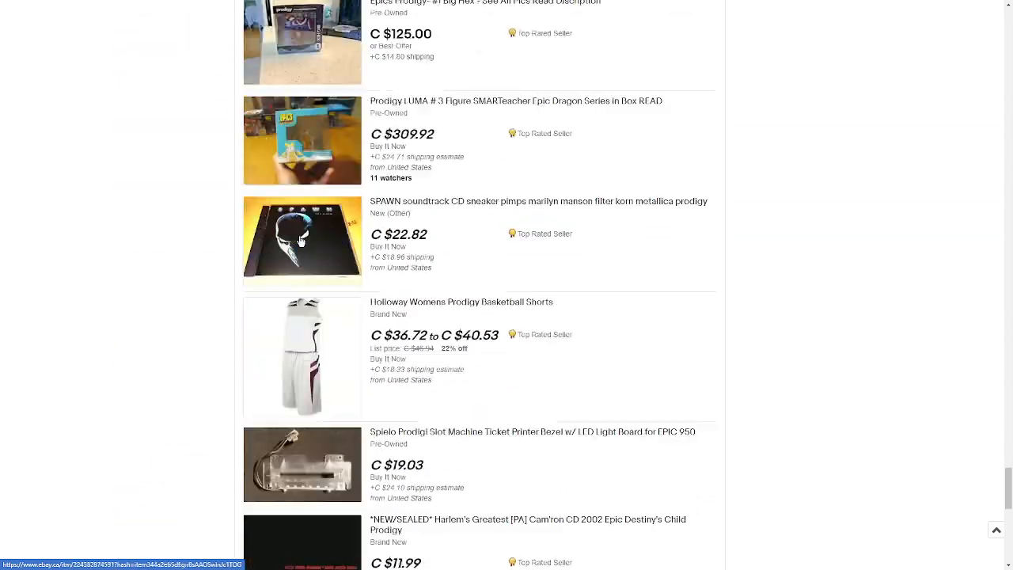
{"action": "scroll", "scroll_direction": "down", "scroll_amount": 3}
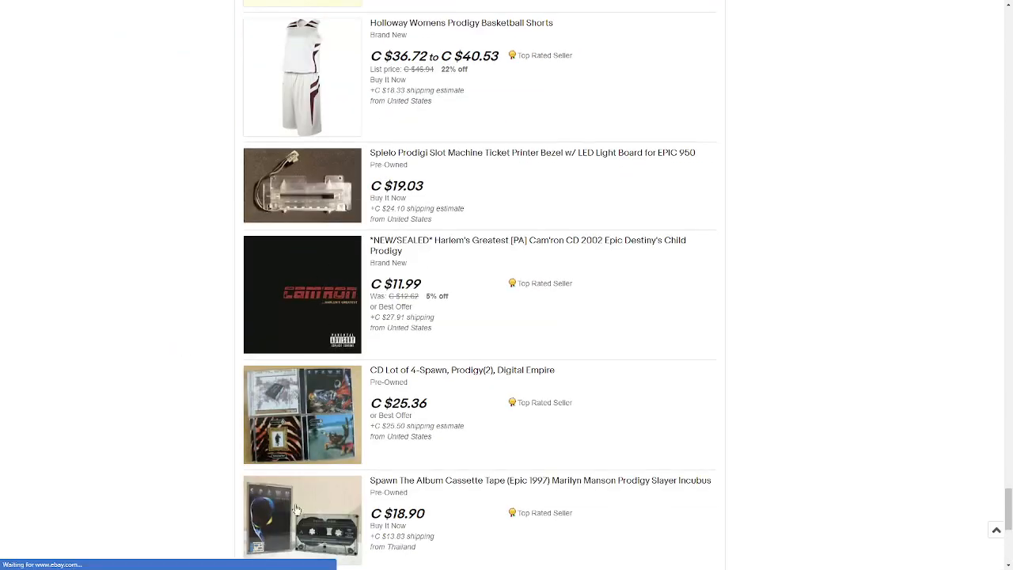
{"action": "scroll", "scroll_direction": "down", "scroll_amount": 3}
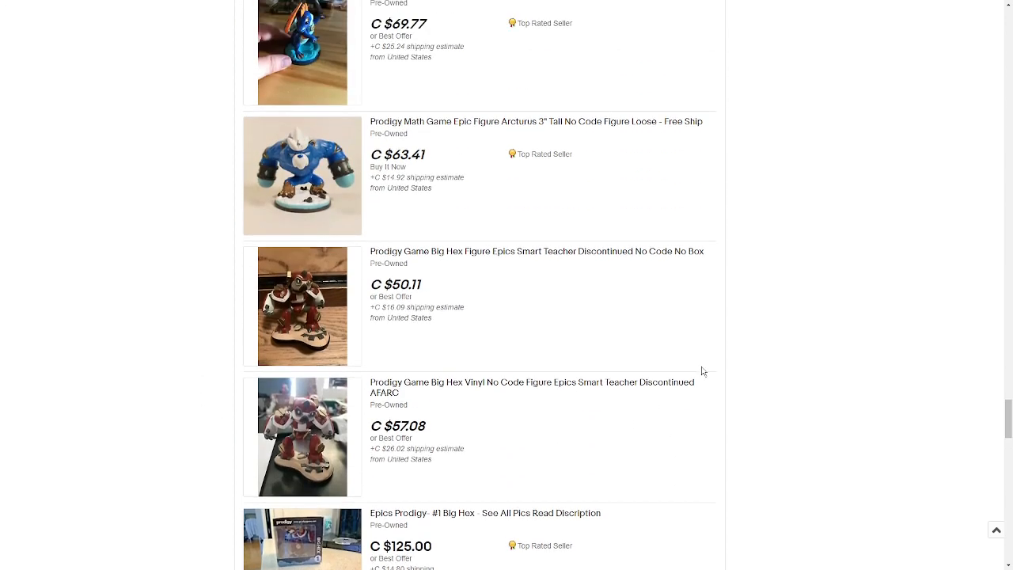
{"action": "scroll", "scroll_direction": "down", "scroll_amount": 3}
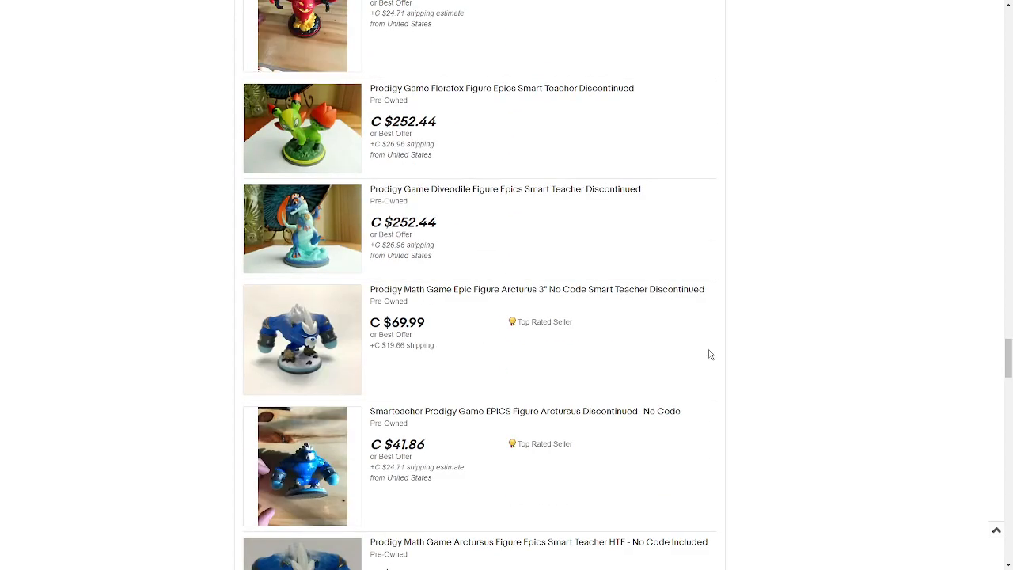
{"action": "scroll", "scroll_direction": "down", "scroll_amount": 3}
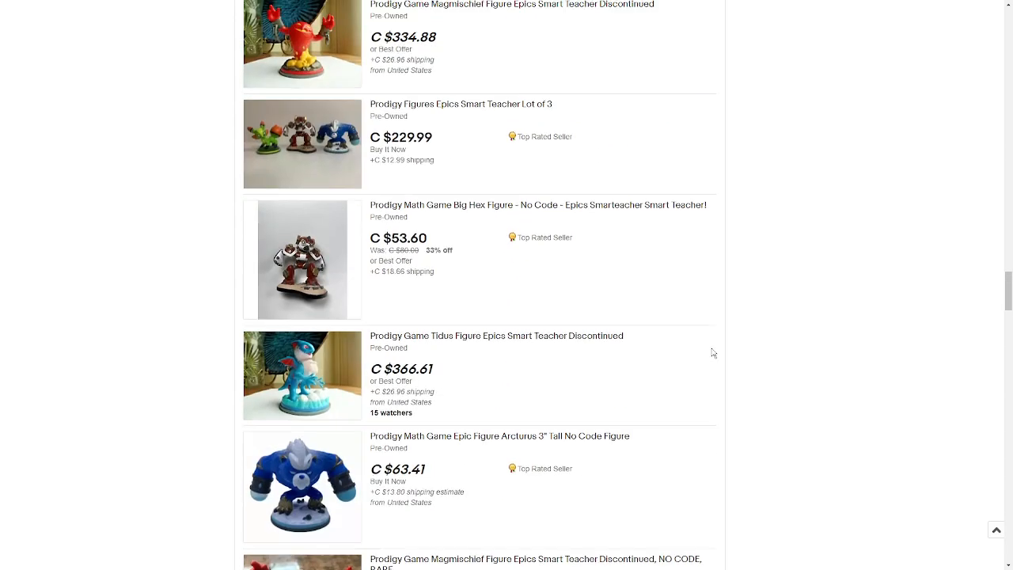
{"action": "scroll", "scroll_direction": "down", "scroll_amount": 3}
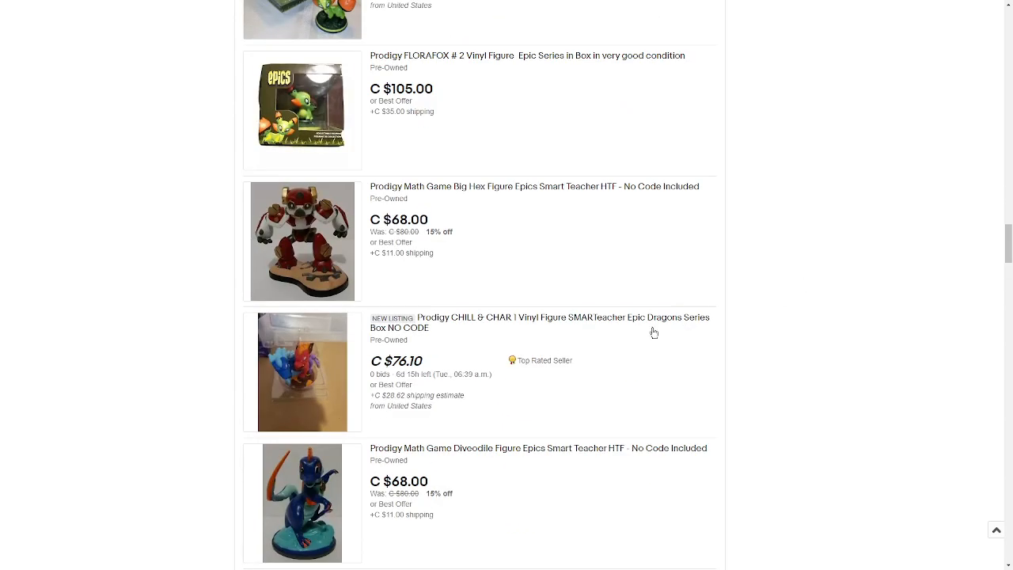
{"action": "scroll", "scroll_direction": "down", "scroll_amount": 3}
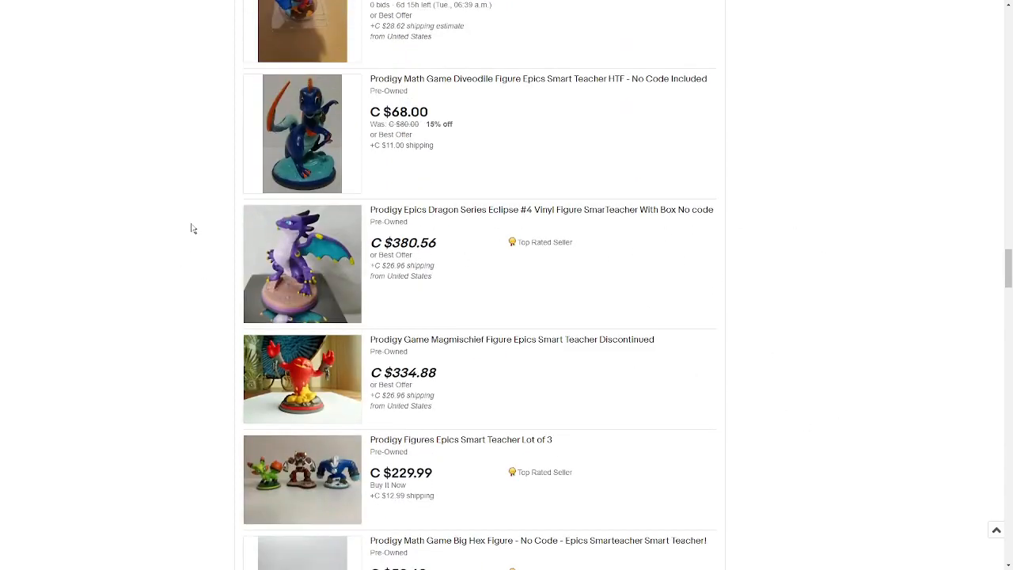
{"action": "scroll", "scroll_direction": "down", "scroll_amount": 3}
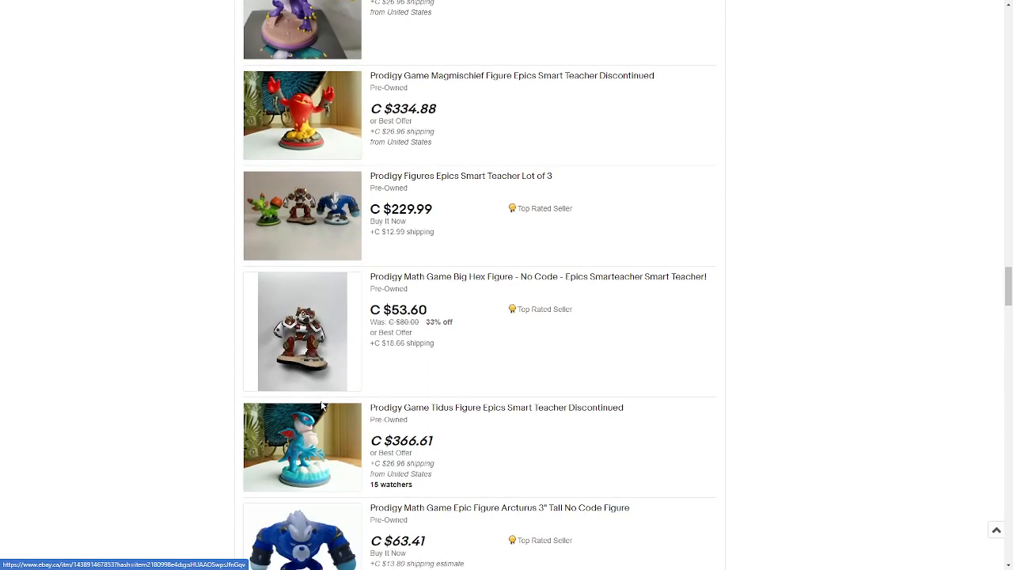
{"action": "scroll", "scroll_direction": "down", "scroll_amount": 3}
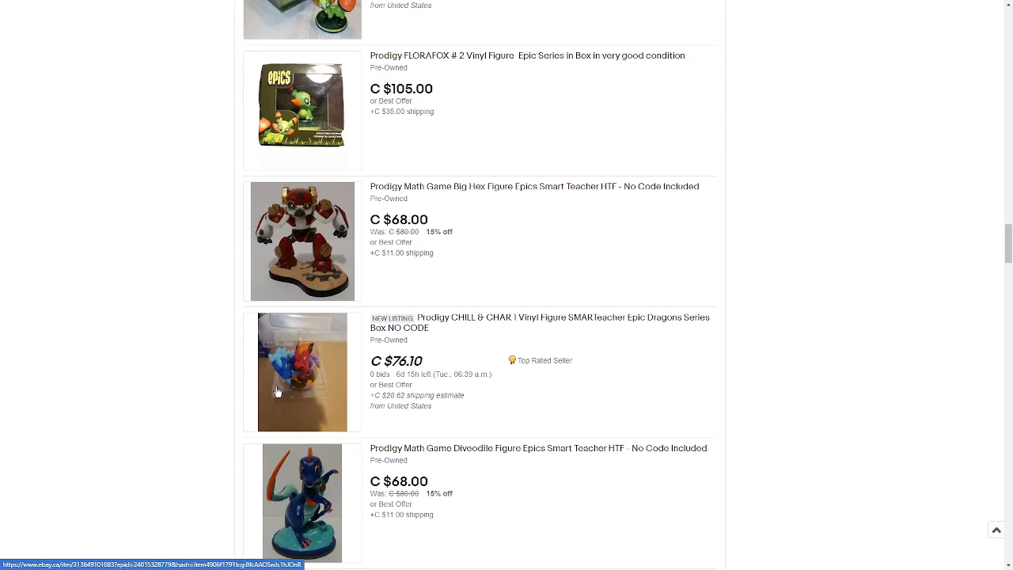
{"action": "scroll", "scroll_direction": "down", "scroll_amount": 3}
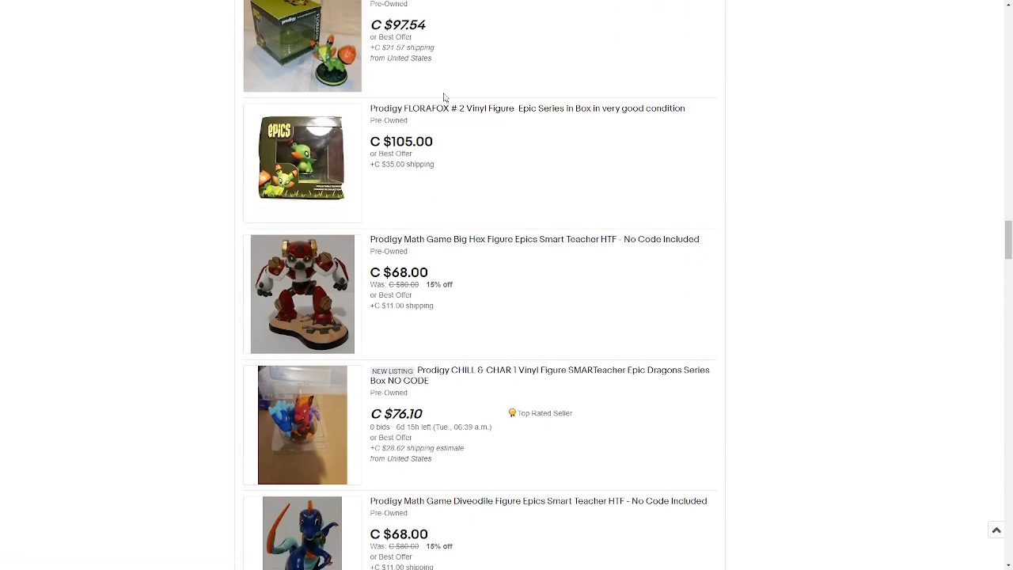
{"action": "scroll", "scroll_direction": "up", "scroll_amount": 3}
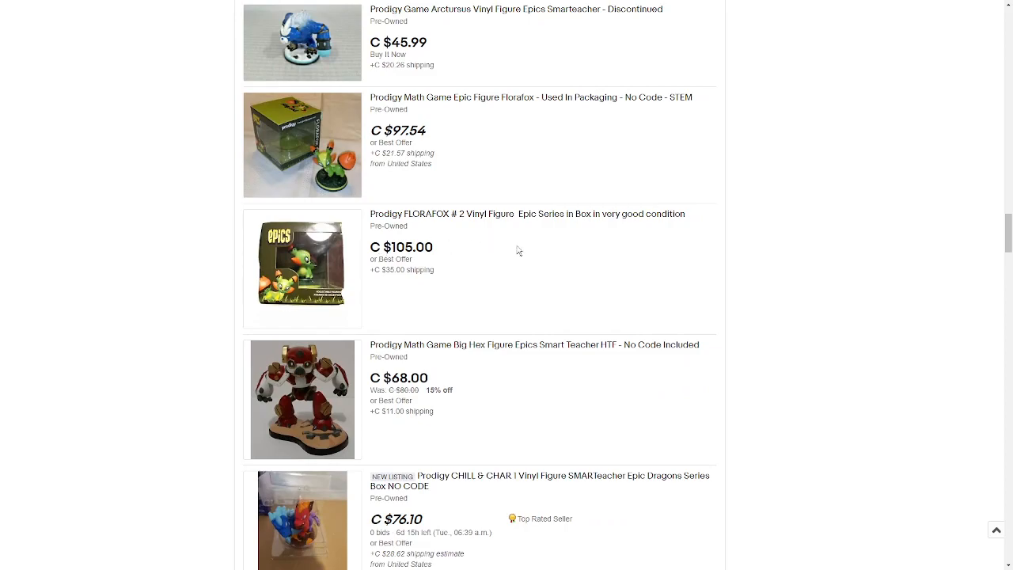
{"action": "scroll", "scroll_direction": "down", "scroll_amount": 3}
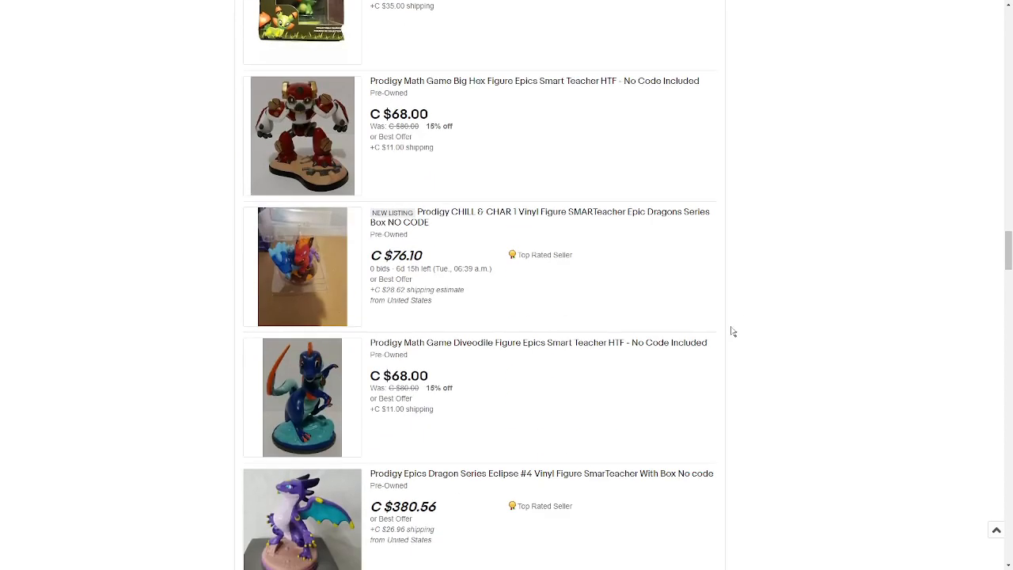
{"action": "scroll", "scroll_direction": "down", "scroll_amount": 3}
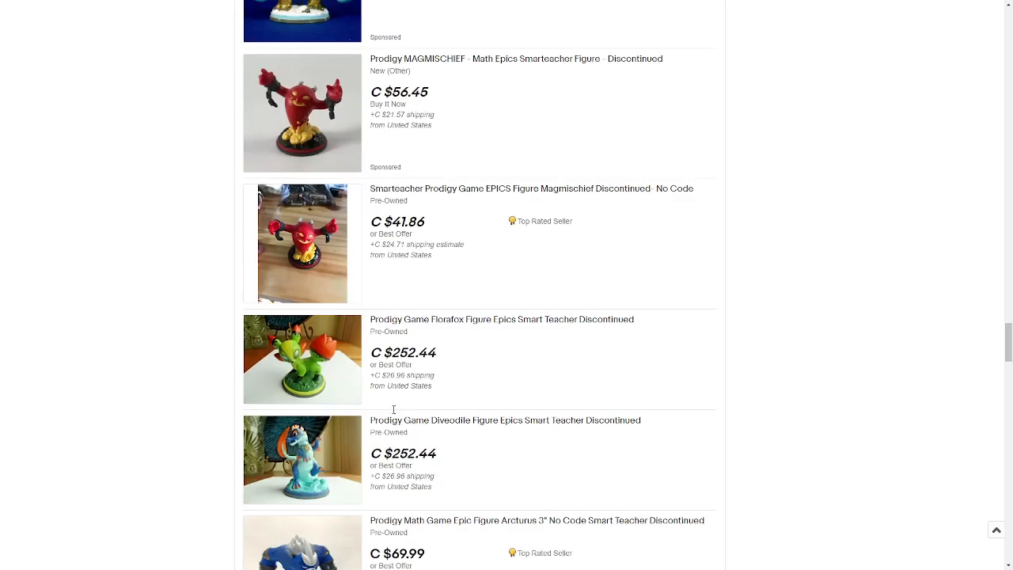
{"action": "scroll", "scroll_direction": "down", "scroll_amount": 3}
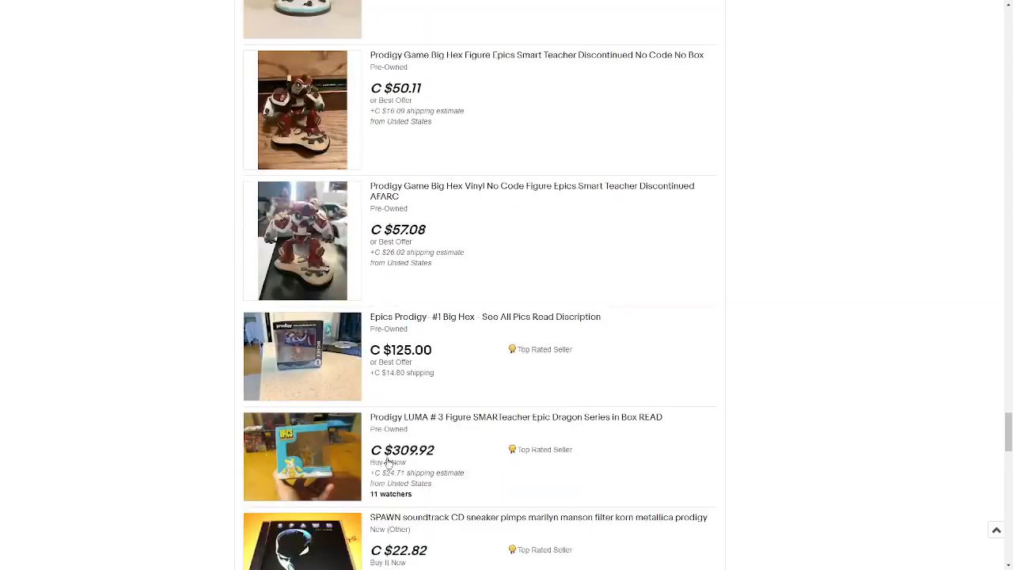
{"action": "scroll", "scroll_direction": "down", "scroll_amount": 3}
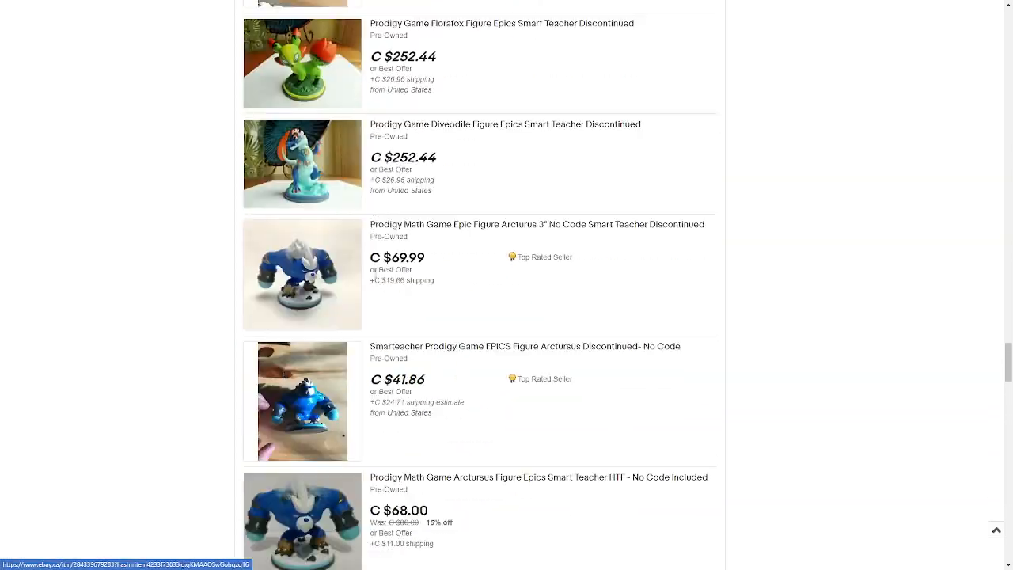
{"action": "scroll", "scroll_direction": "down", "scroll_amount": 3}
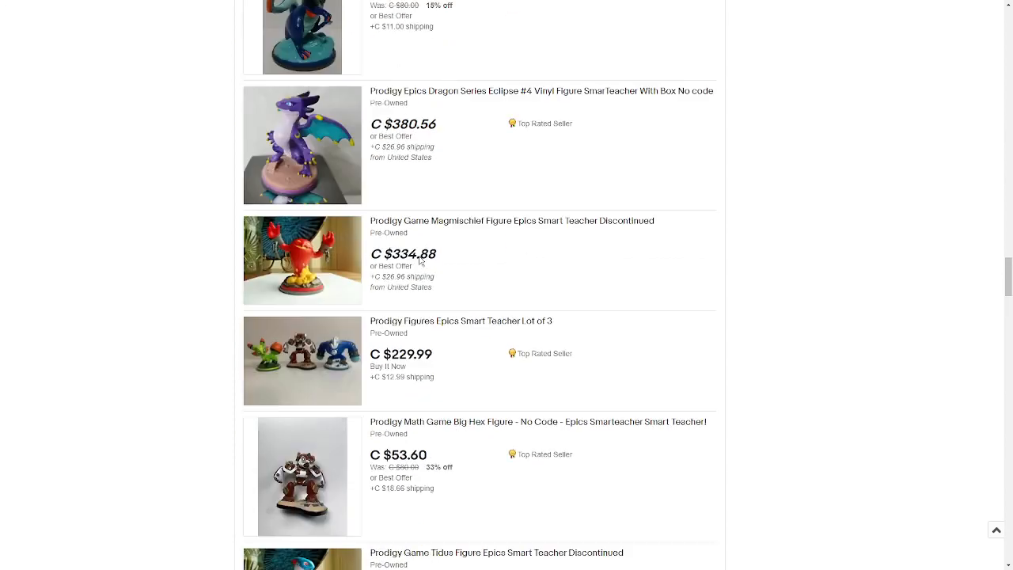
{"action": "scroll", "scroll_direction": "down", "scroll_amount": 3}
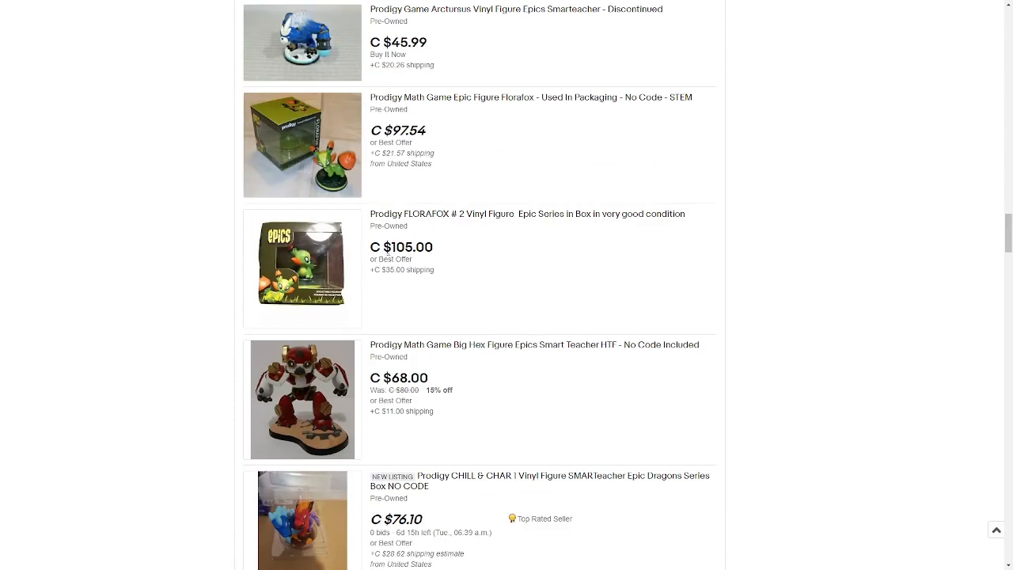
- Highlight the $105.00 FLORAFOX price and open the boxed FLORAFOX # 2 listing
{"action": "double_click", "coordinate": [409, 247]}
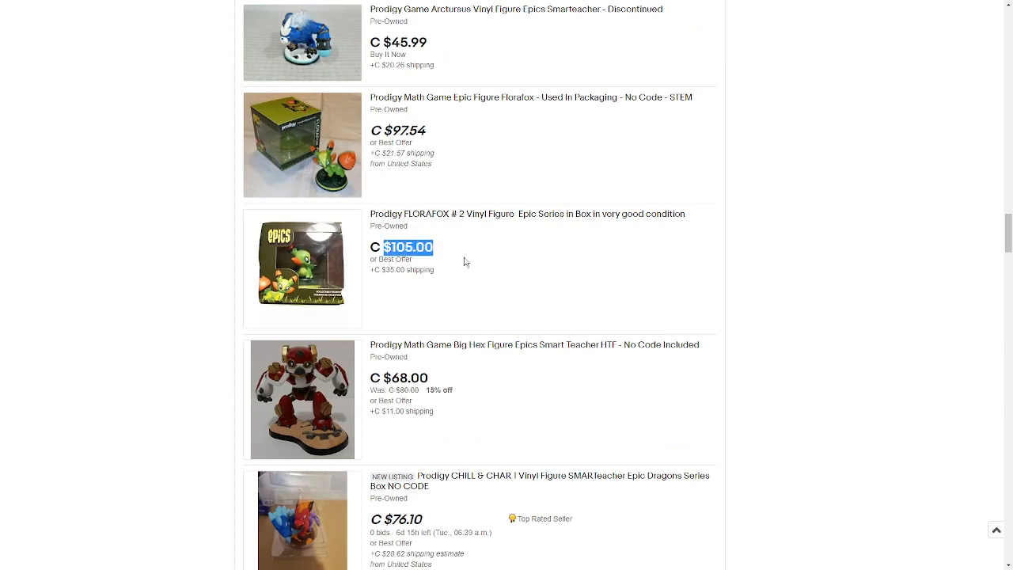
{"action": "scroll", "scroll_direction": "down", "scroll_amount": 3}
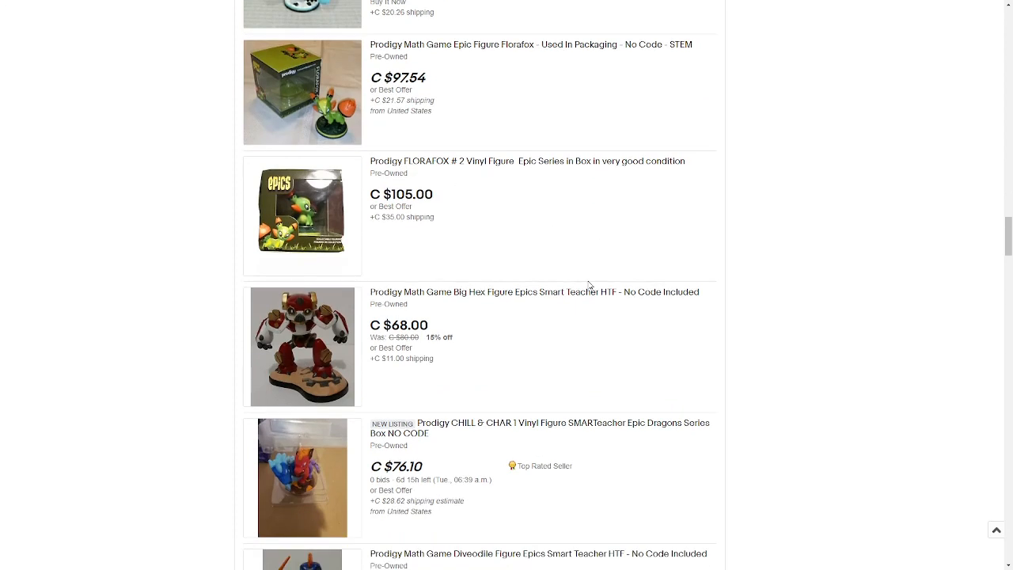
{"action": "mouse_move", "coordinate": [507, 218]}
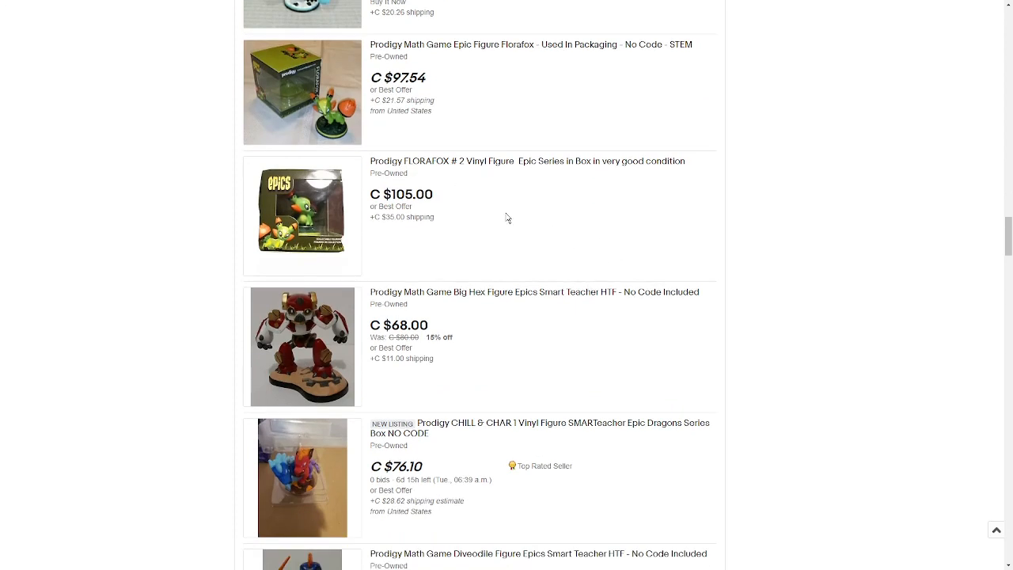
{"action": "mouse_move", "coordinate": [794, 205]}
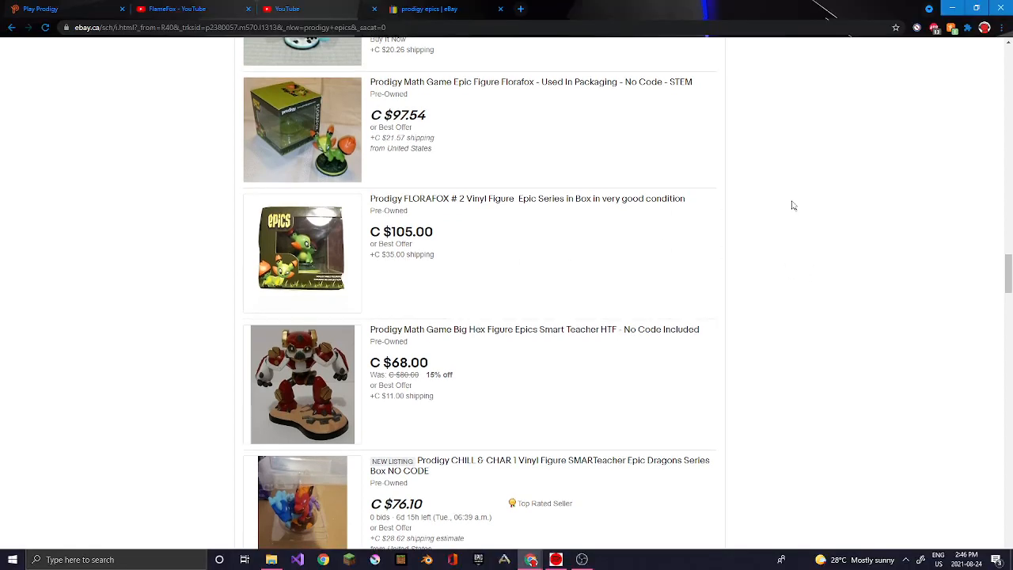
{"action": "scroll", "scroll_direction": "down", "scroll_amount": 3}
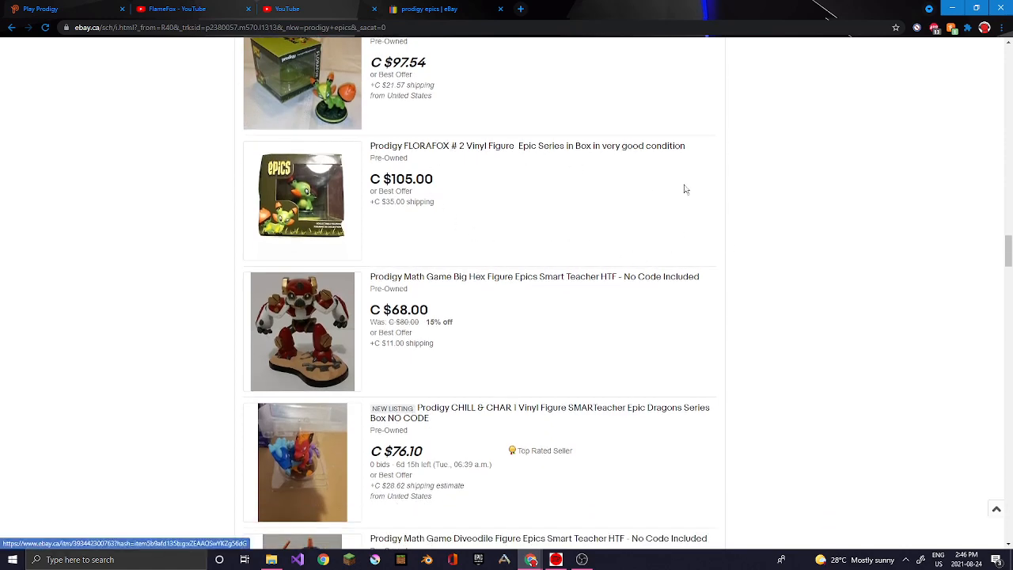
{"action": "left_click", "coordinate": [528, 145]}
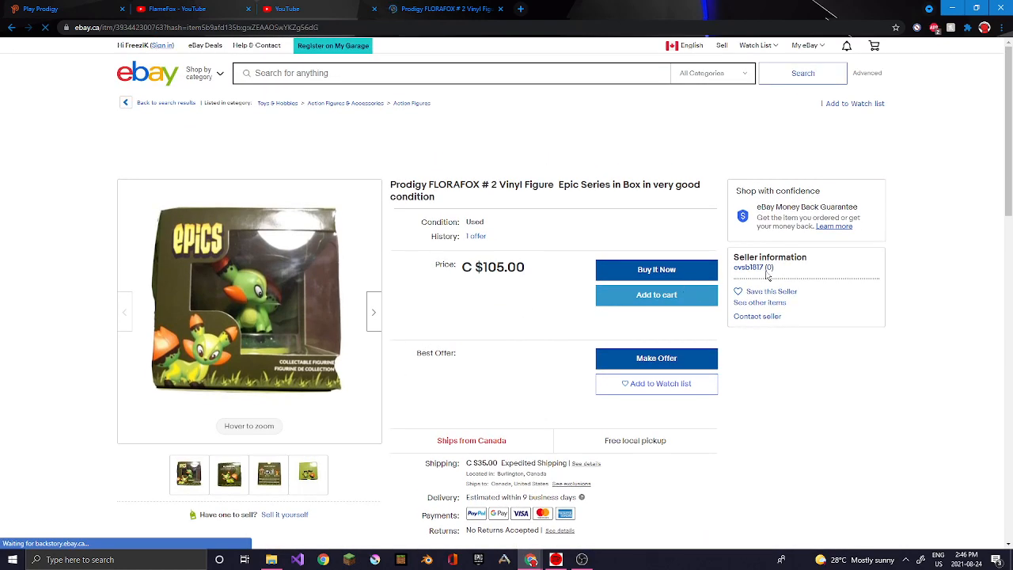
{"action": "scroll", "scroll_direction": "down", "scroll_amount": 3}
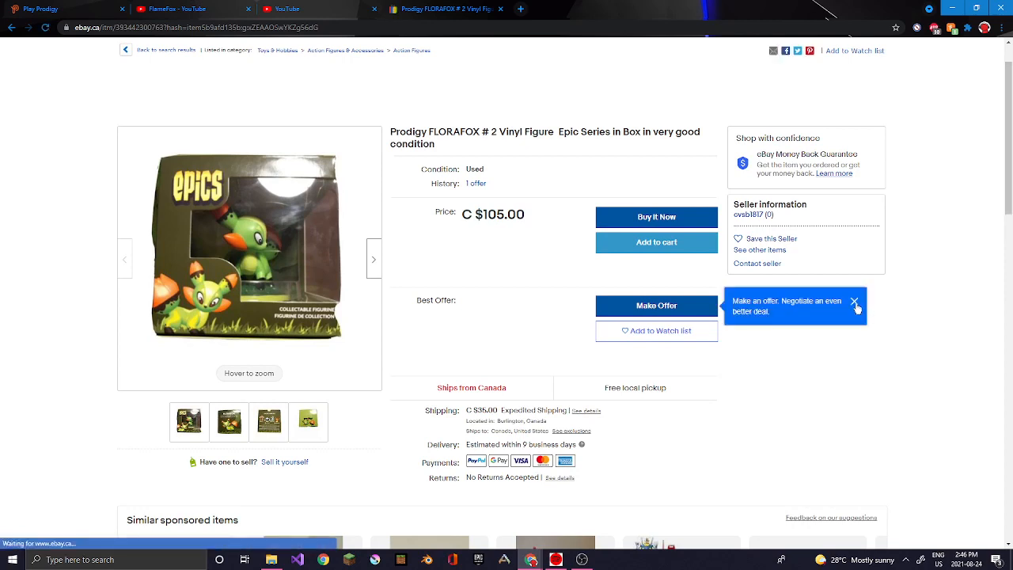
{"action": "left_click", "coordinate": [856, 301]}
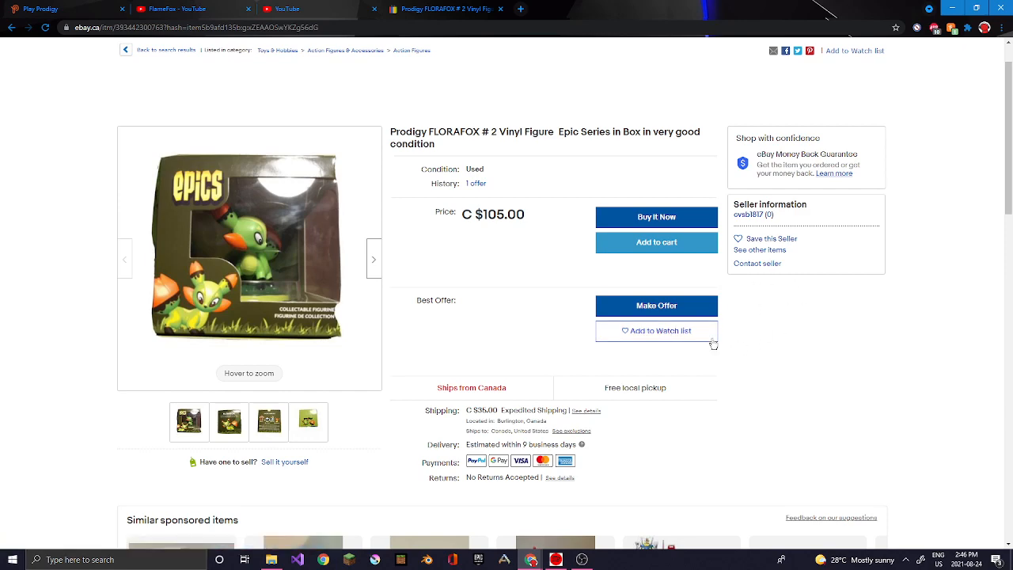
{"action": "mouse_move", "coordinate": [703, 322]}
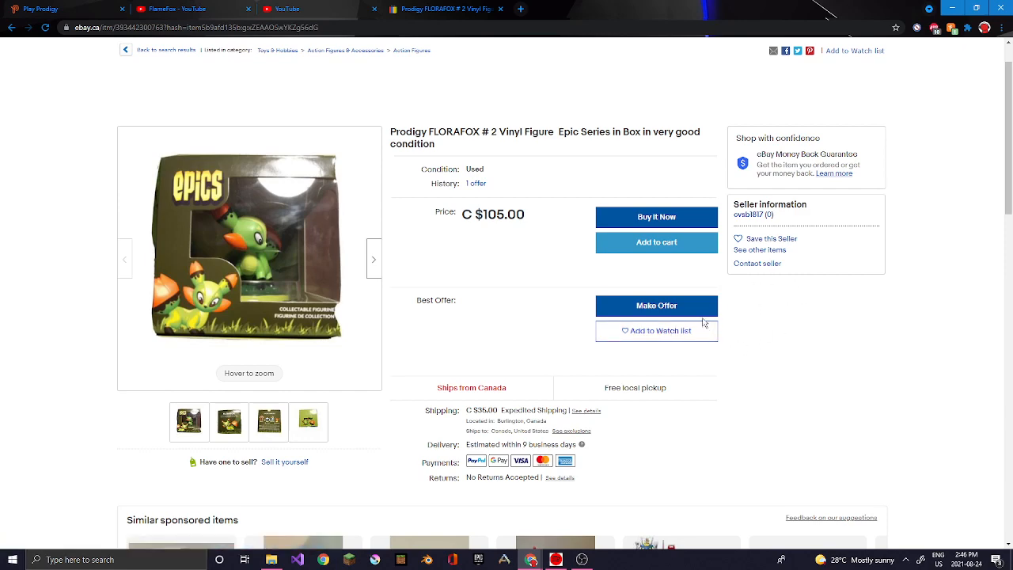
{"action": "scroll", "scroll_direction": "down", "scroll_amount": 3}
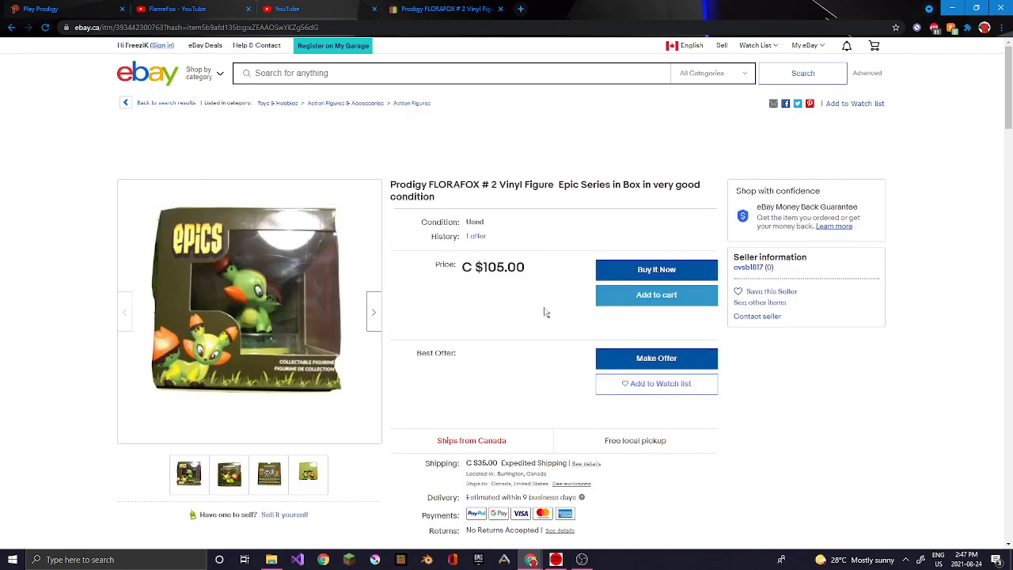
{"action": "mouse_move", "coordinate": [868, 366]}
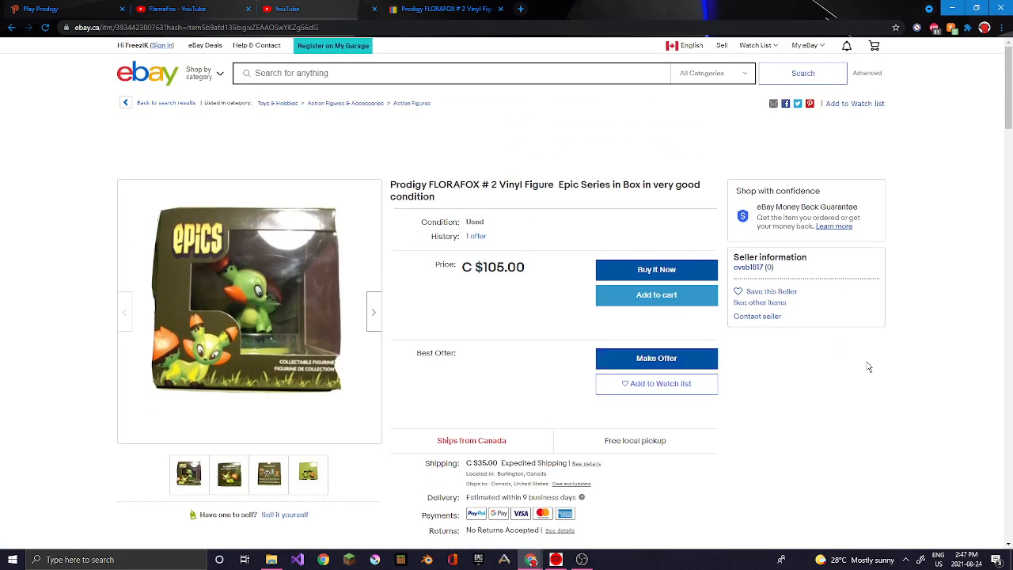
{"action": "scroll", "scroll_direction": "down", "scroll_amount": 3}
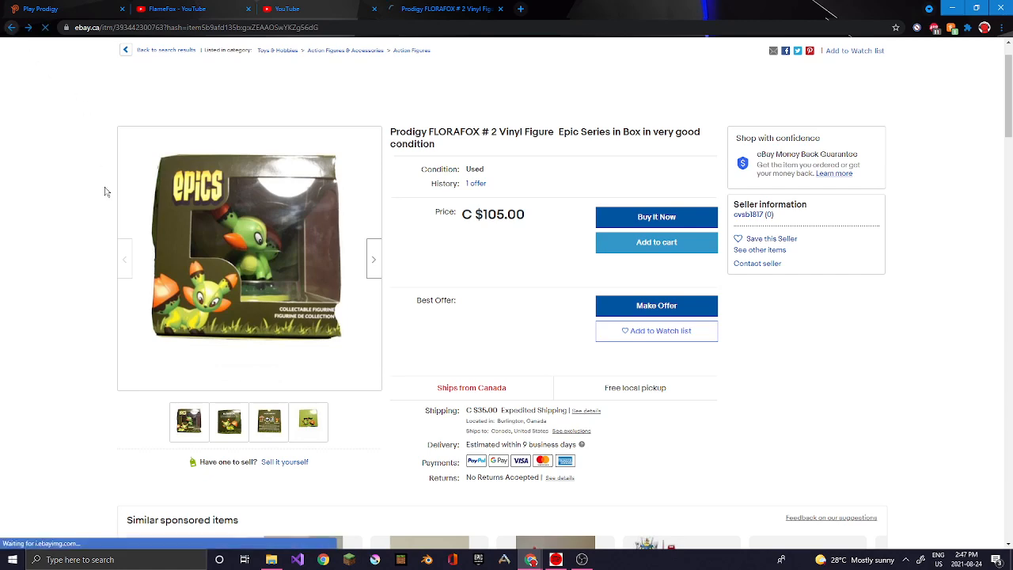
- Return to the prodigy epics search results and scroll through the listings
{"action": "left_click", "coordinate": [162, 50]}
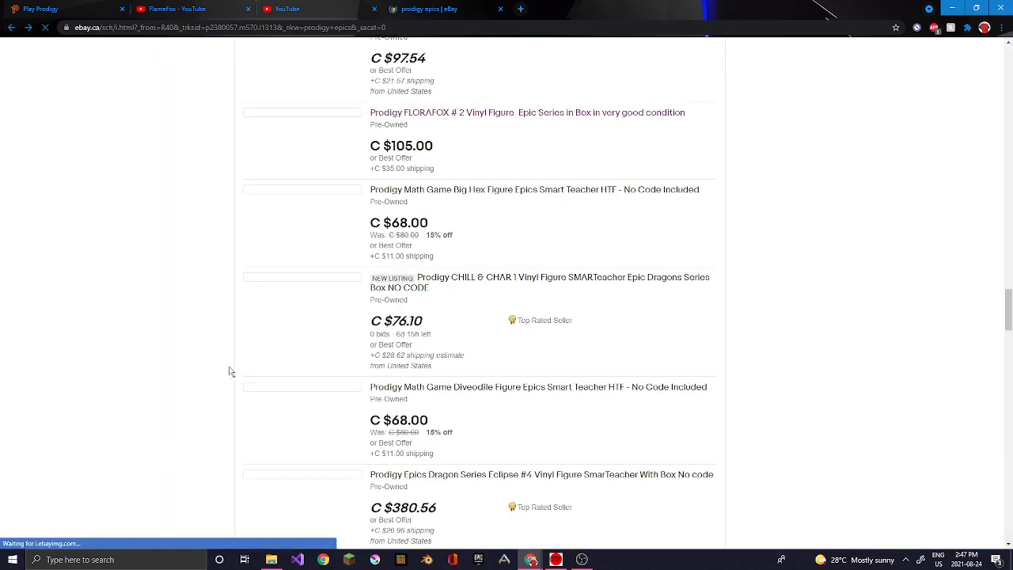
{"action": "scroll", "scroll_direction": "up", "scroll_amount": 3}
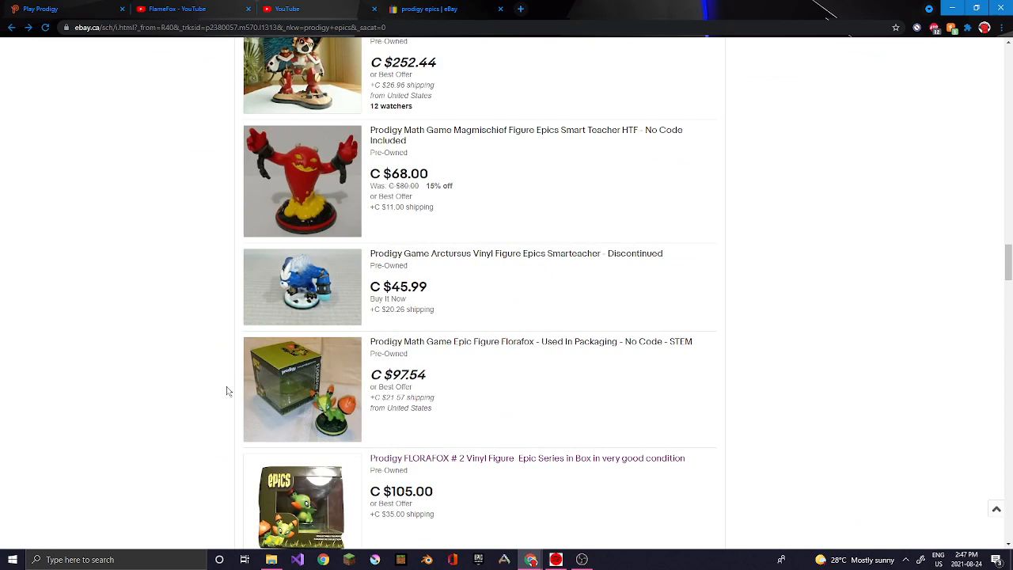
{"action": "scroll", "scroll_direction": "down", "scroll_amount": 3}
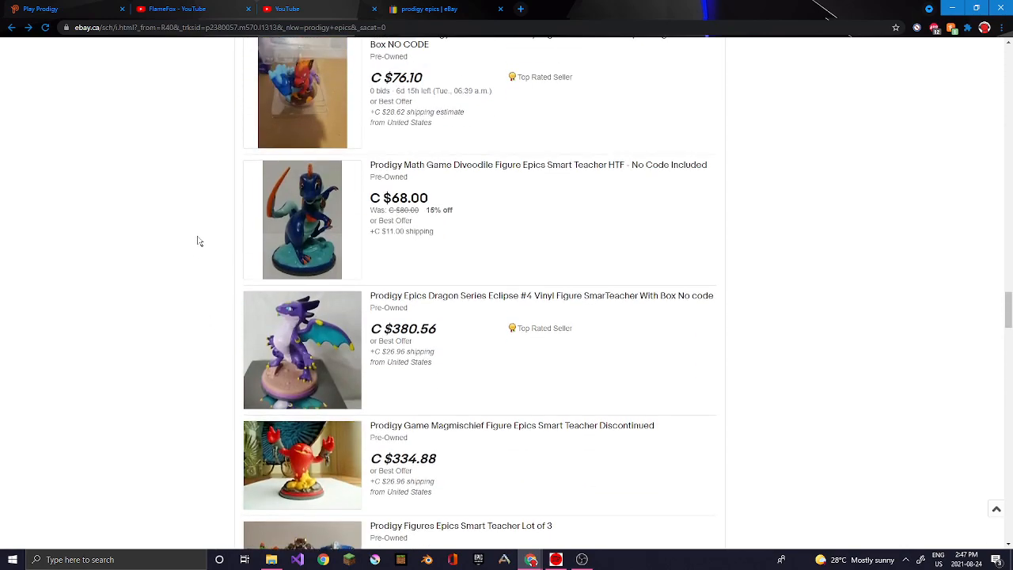
{"action": "scroll", "scroll_direction": "down", "scroll_amount": 3}
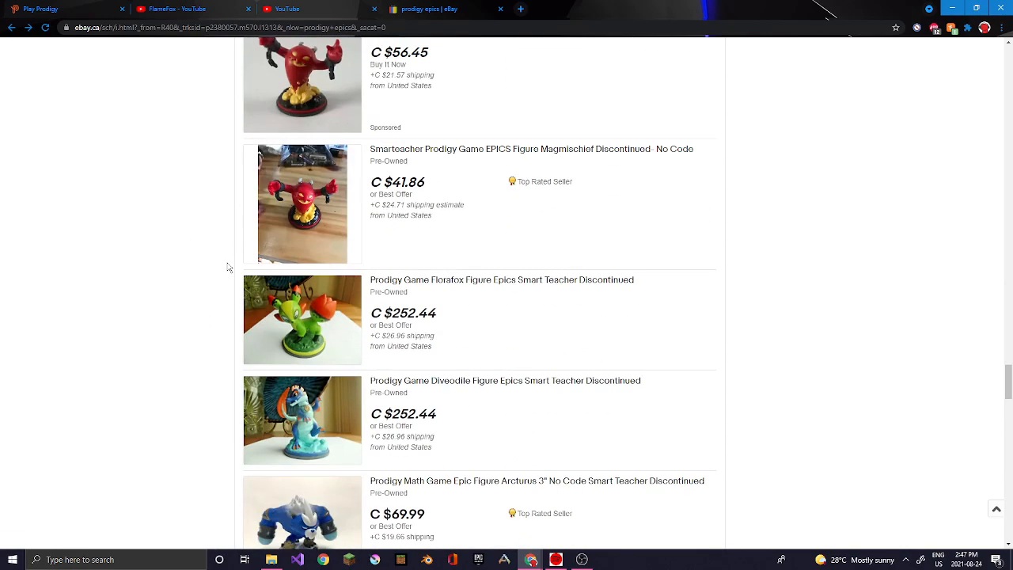
{"action": "scroll", "scroll_direction": "down", "scroll_amount": 3}
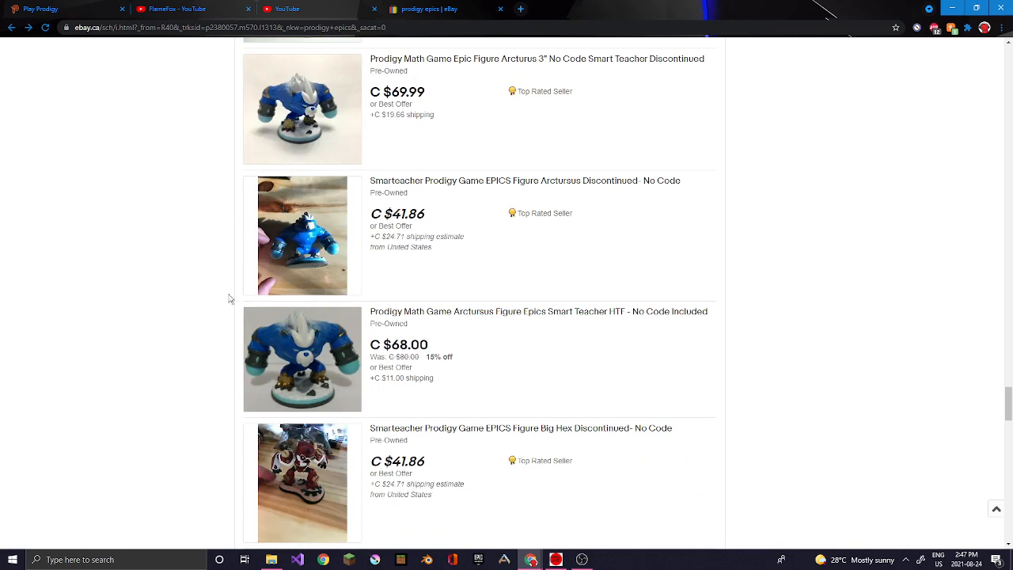
{"action": "mouse_move", "coordinate": [222, 328]}
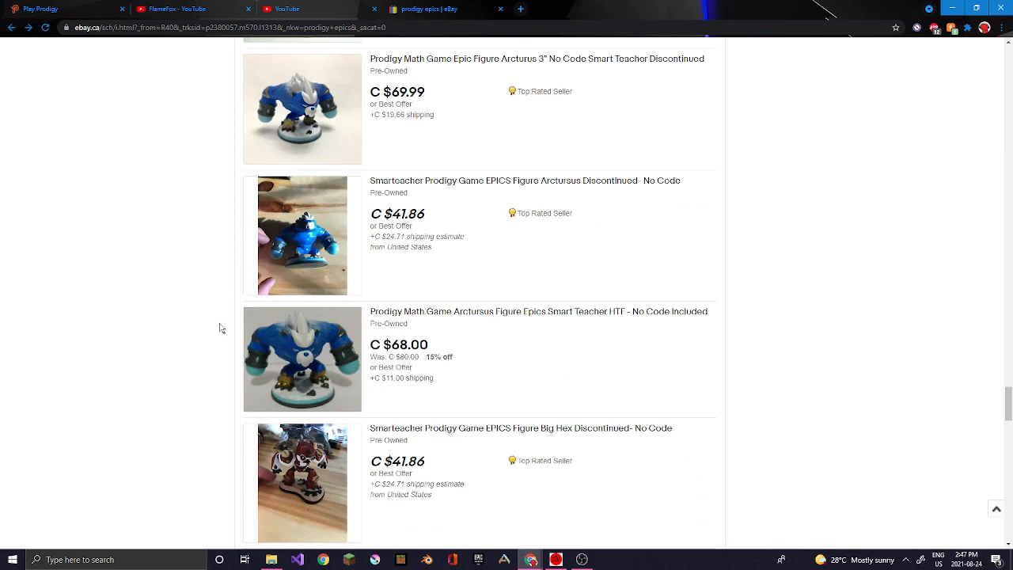
{"action": "scroll", "scroll_direction": "down", "scroll_amount": 3}
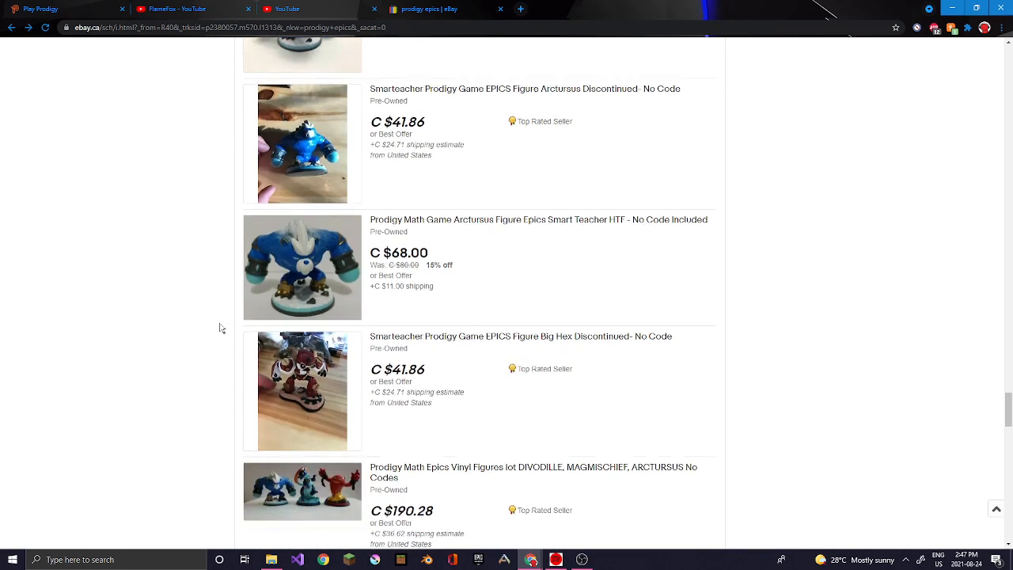
{"action": "scroll", "scroll_direction": "down", "scroll_amount": 3}
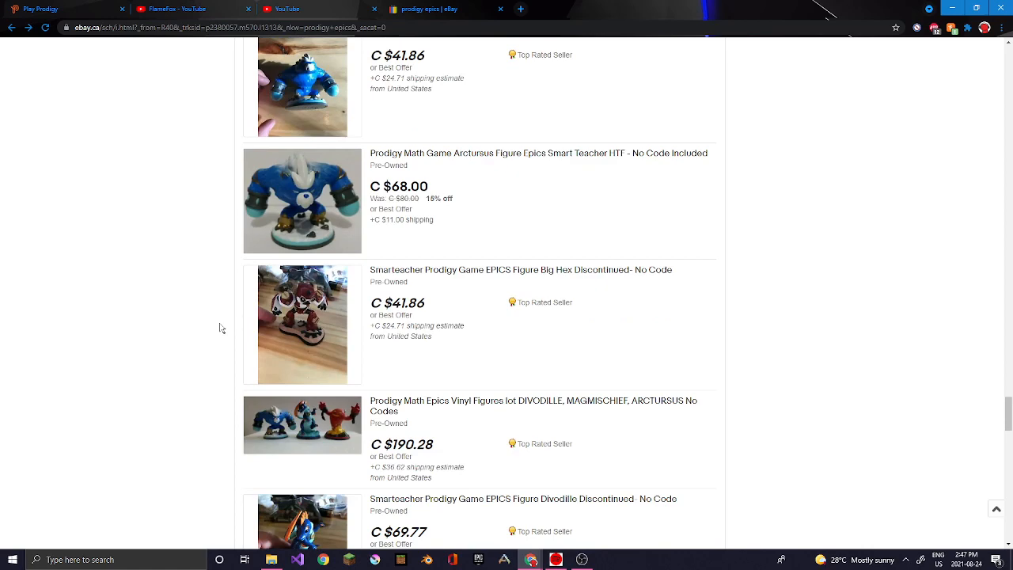
{"action": "scroll", "scroll_direction": "down", "scroll_amount": 3}
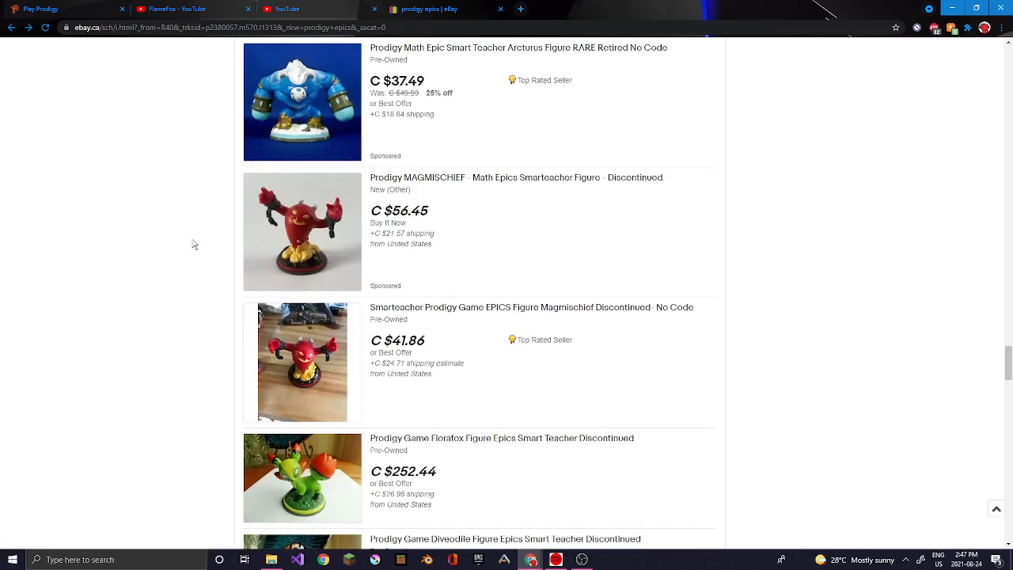
{"action": "scroll", "scroll_direction": "down", "scroll_amount": 3}
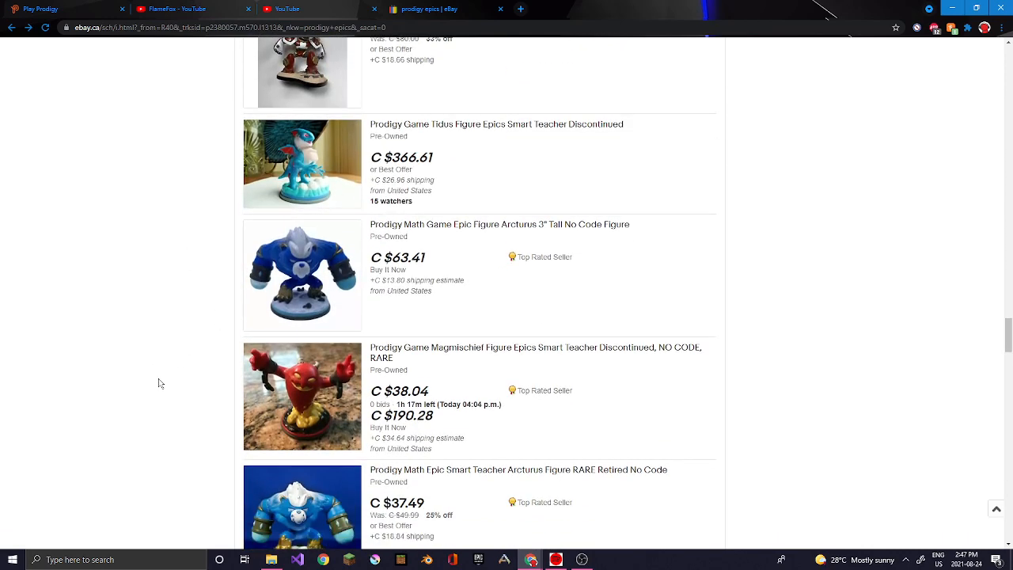
{"action": "scroll", "scroll_direction": "up", "scroll_amount": 3}
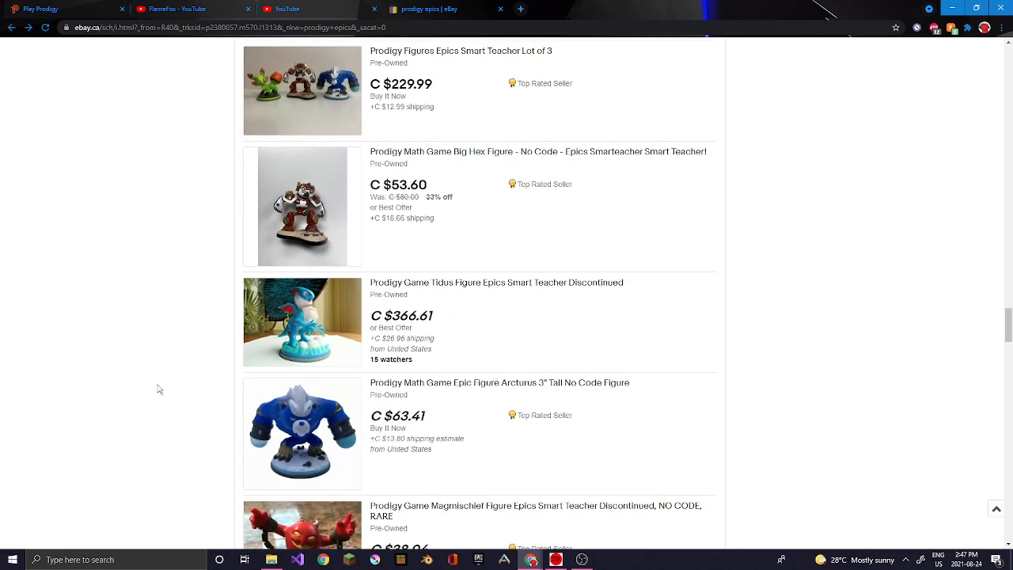
{"action": "scroll", "scroll_direction": "up", "scroll_amount": 3}
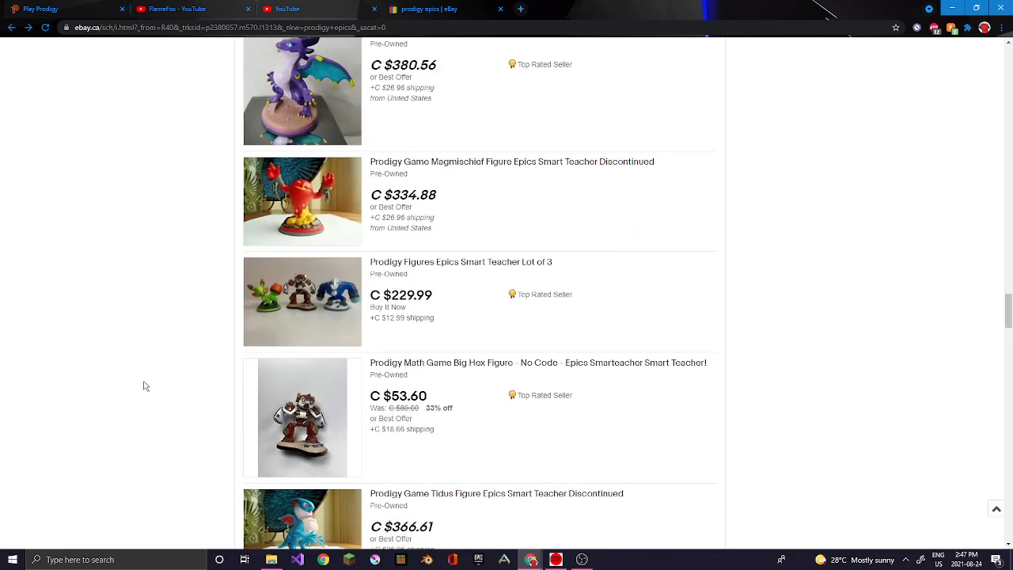
{"action": "mouse_move", "coordinate": [150, 377]}
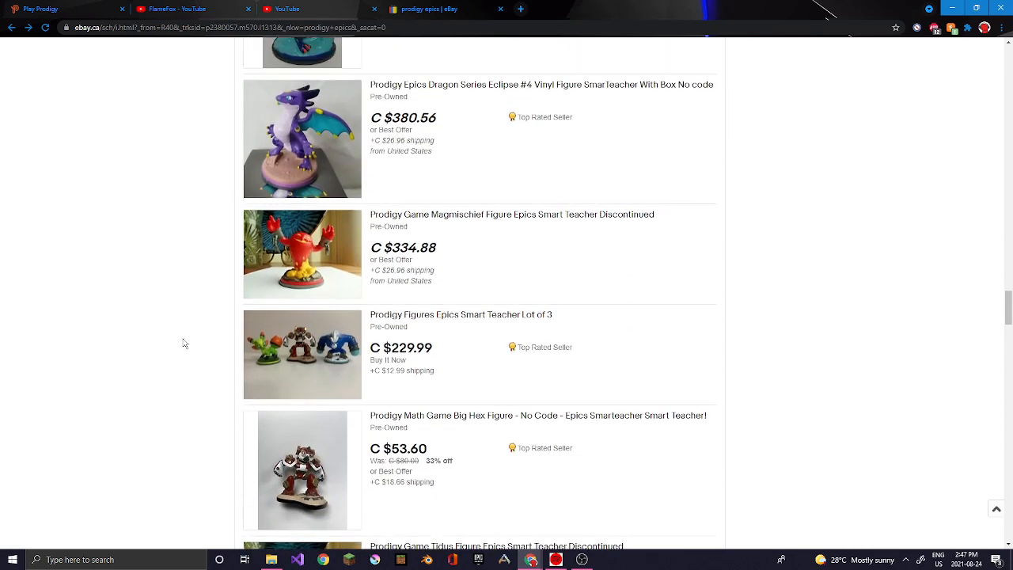
- Browse further down the results, then show the Prodigy game full screen
{"action": "scroll", "scroll_direction": "down", "scroll_amount": 3}
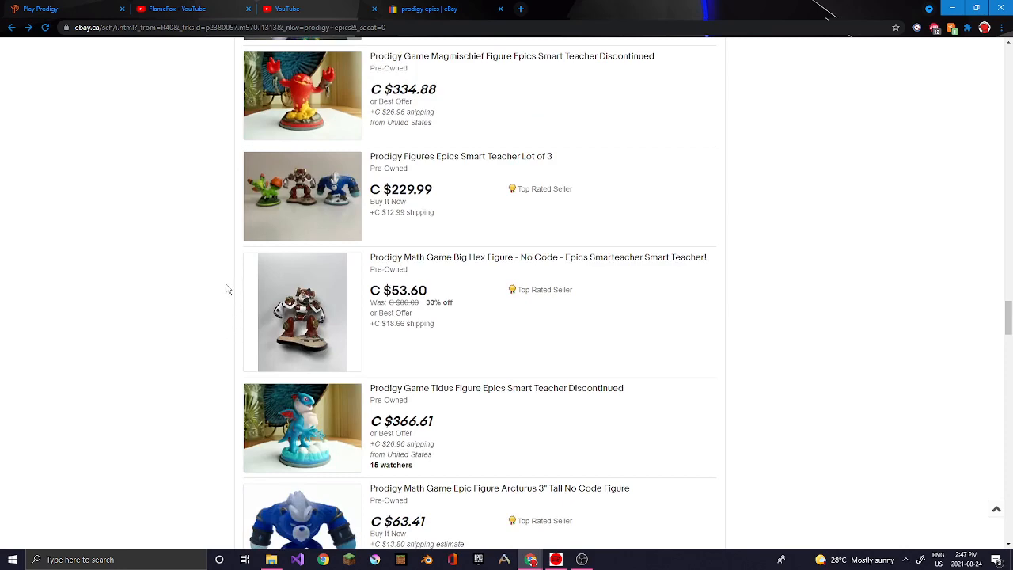
{"action": "scroll", "scroll_direction": "down", "scroll_amount": 3}
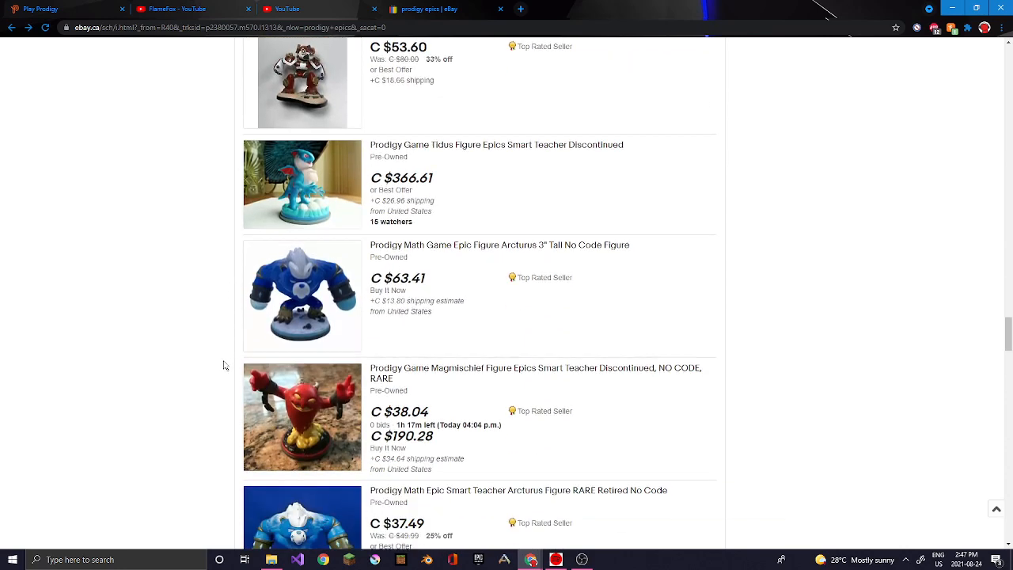
{"action": "scroll", "scroll_direction": "down", "scroll_amount": 3}
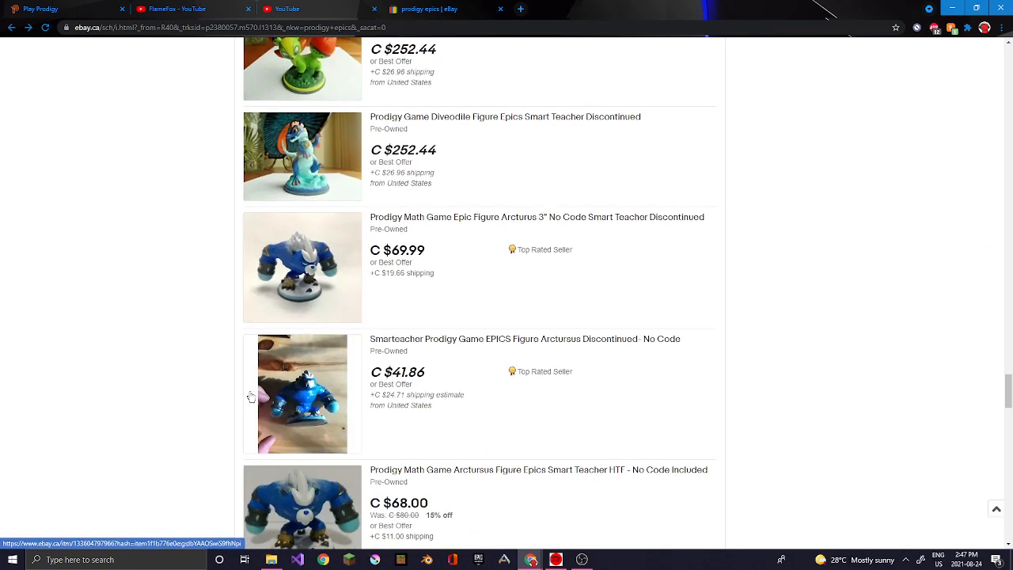
{"action": "scroll", "scroll_direction": "down", "scroll_amount": 3}
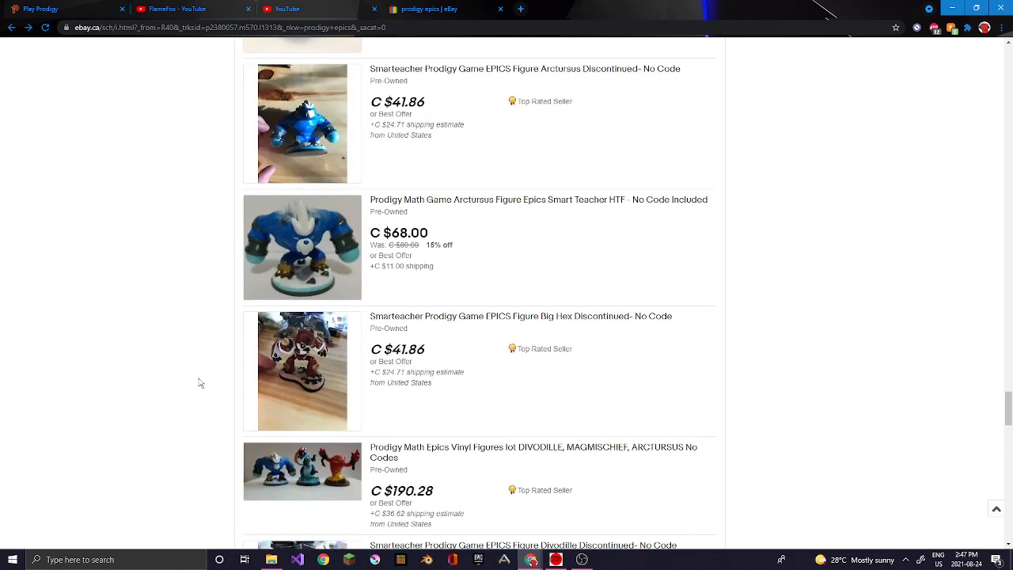
{"action": "scroll", "scroll_direction": "down", "scroll_amount": 3}
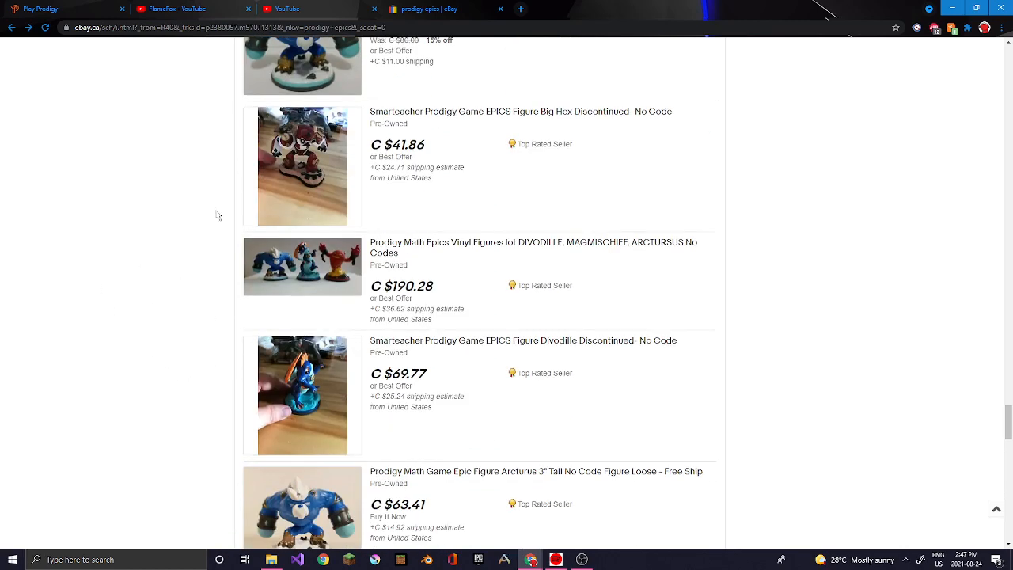
{"action": "left_click", "coordinate": [56, 9]}
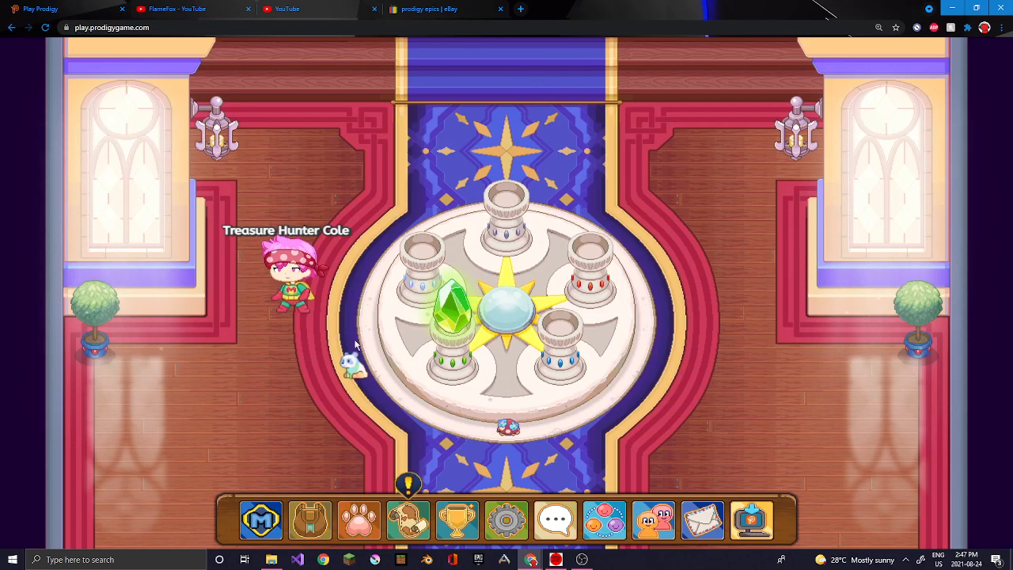
{"action": "key", "text": "f11"}
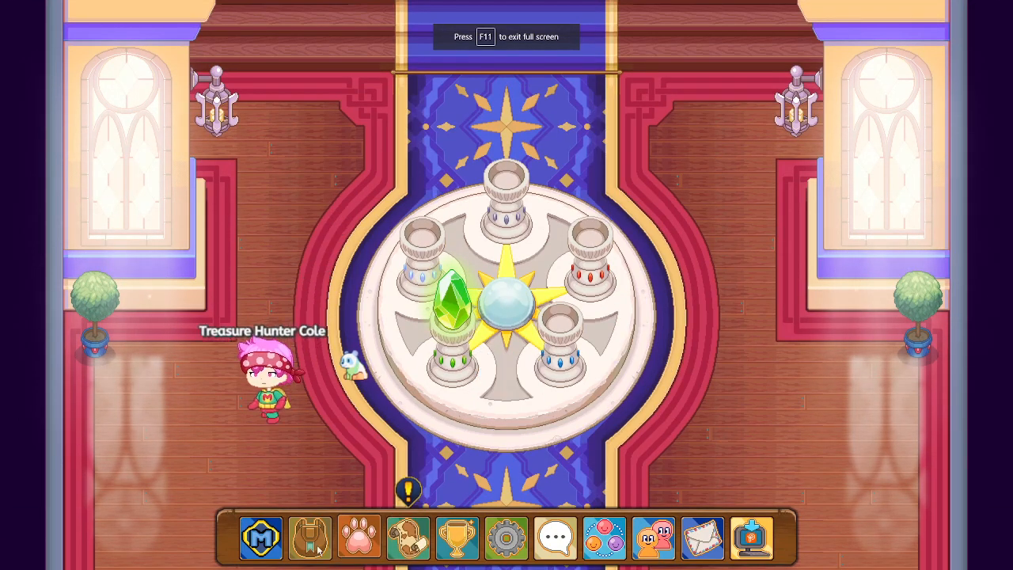
{"action": "left_click", "coordinate": [309, 538]}
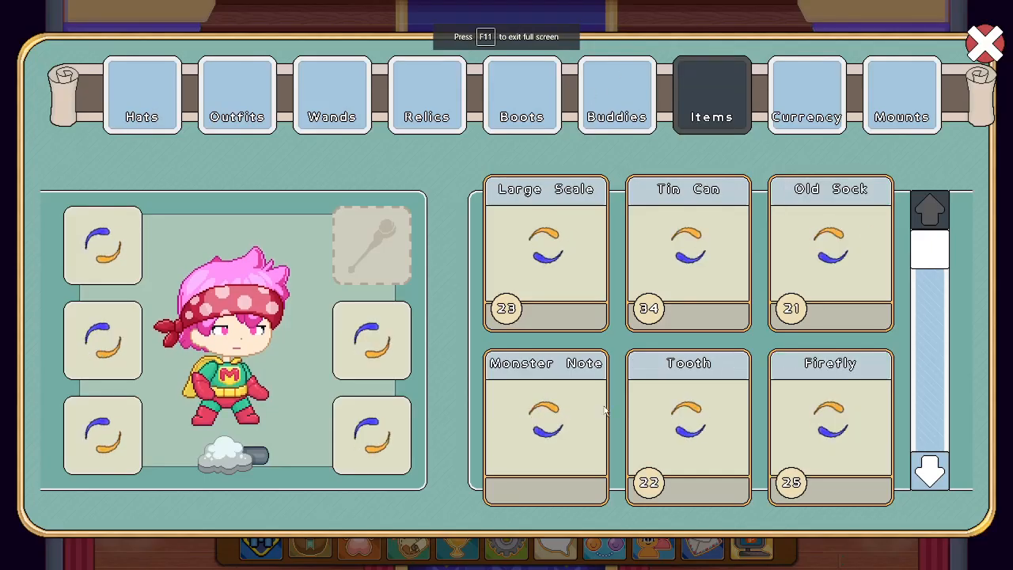
{"action": "left_click", "coordinate": [617, 94]}
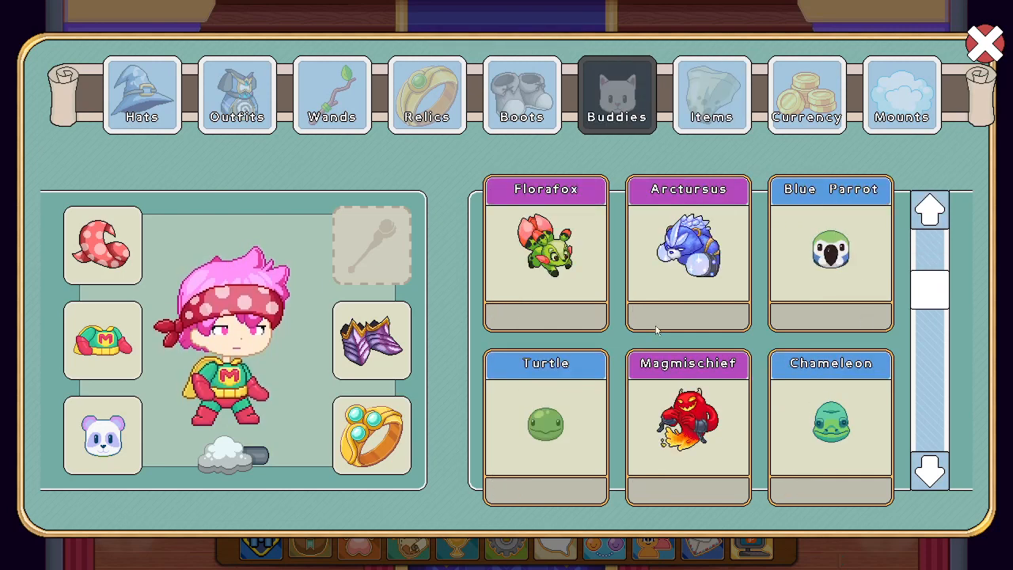
{"action": "scroll", "scroll_direction": "down", "scroll_amount": 3}
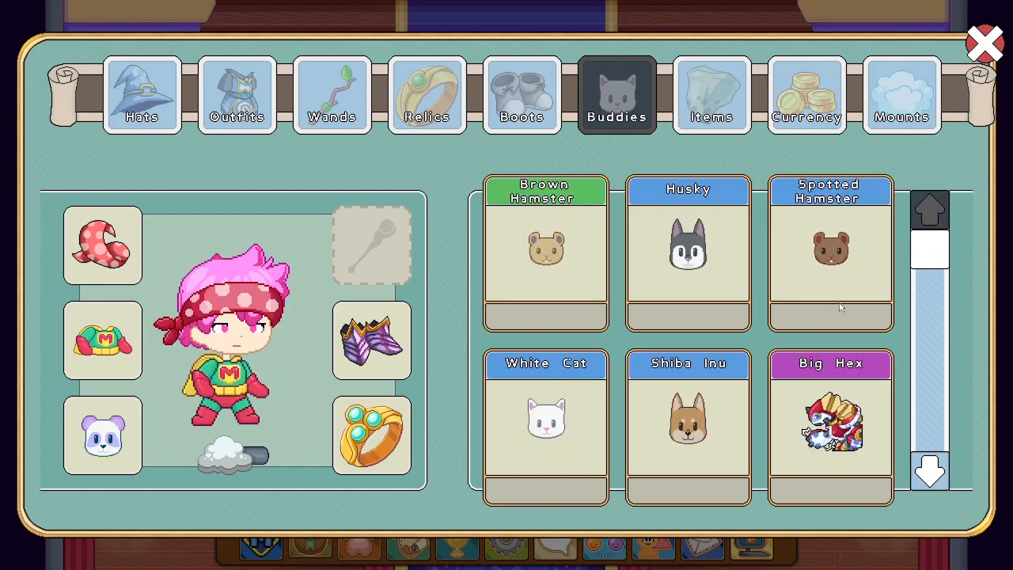
{"action": "left_click", "coordinate": [984, 43]}
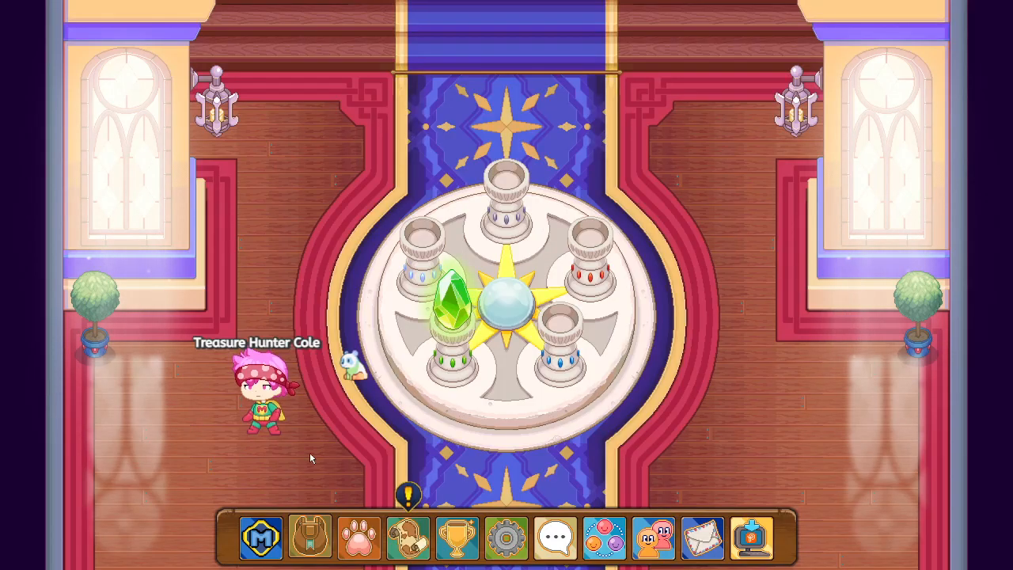